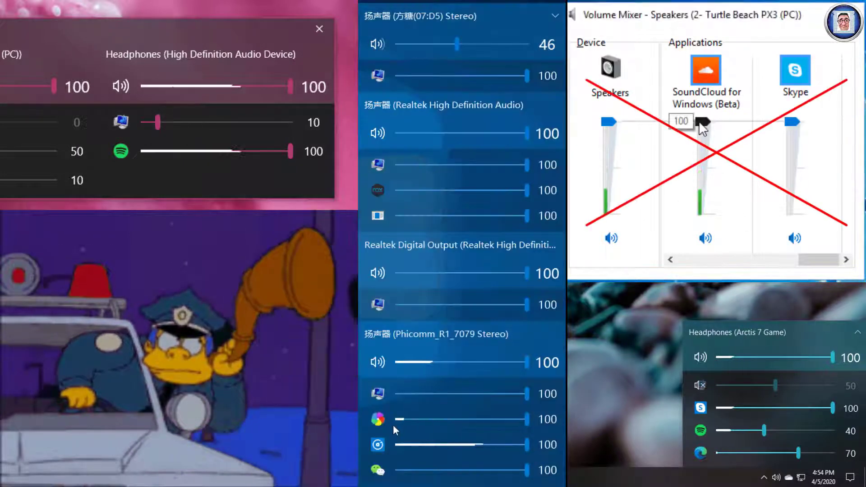
Launch Microsoft Store from the Start menu's app list and scroll its home page
click(378, 419)
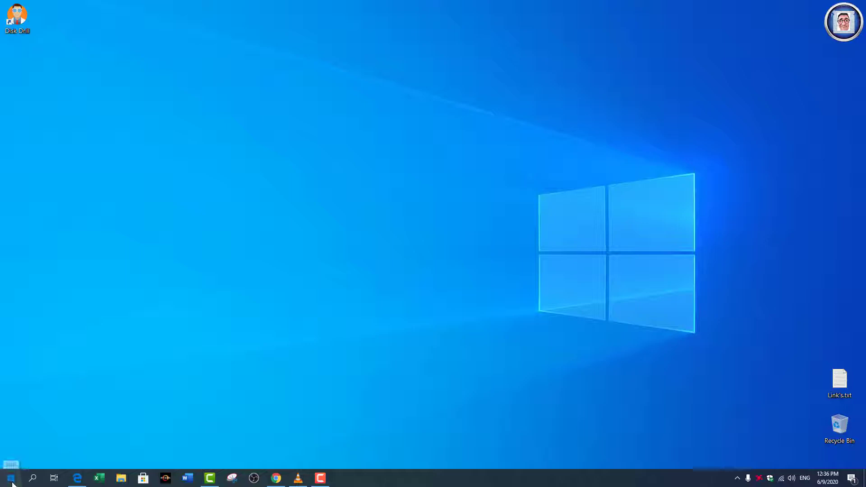
click(10, 477)
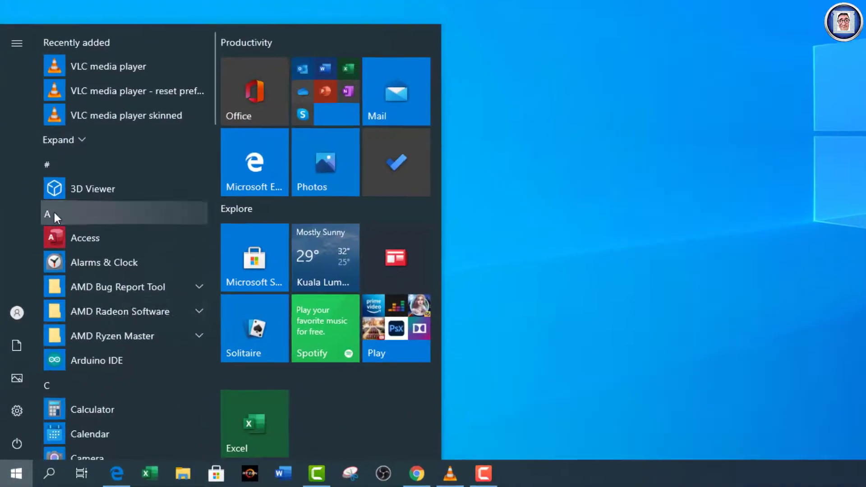
click(47, 214)
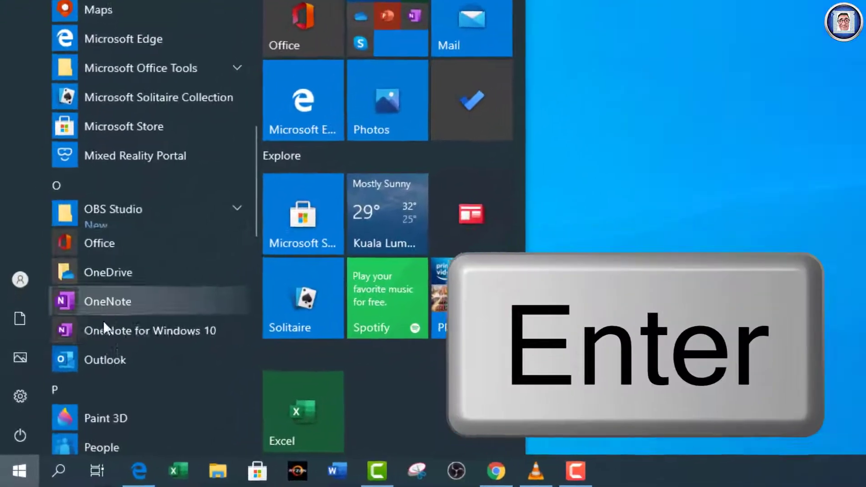
key(enter)
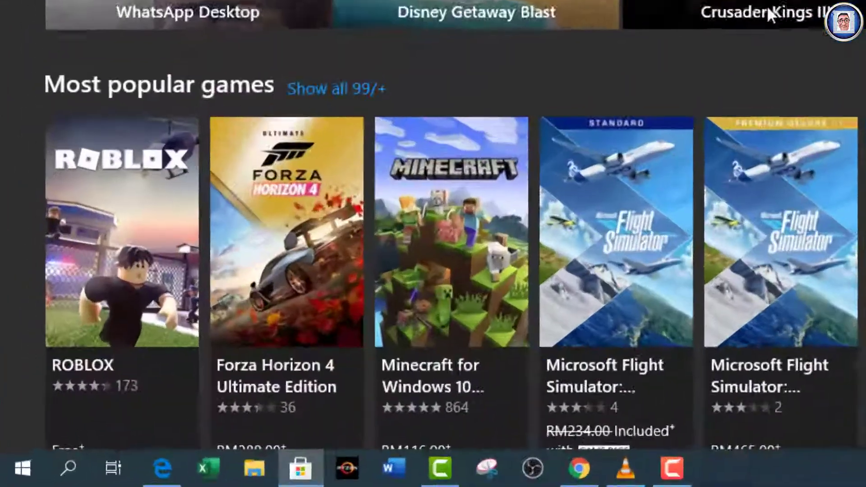
scroll(down, 3)
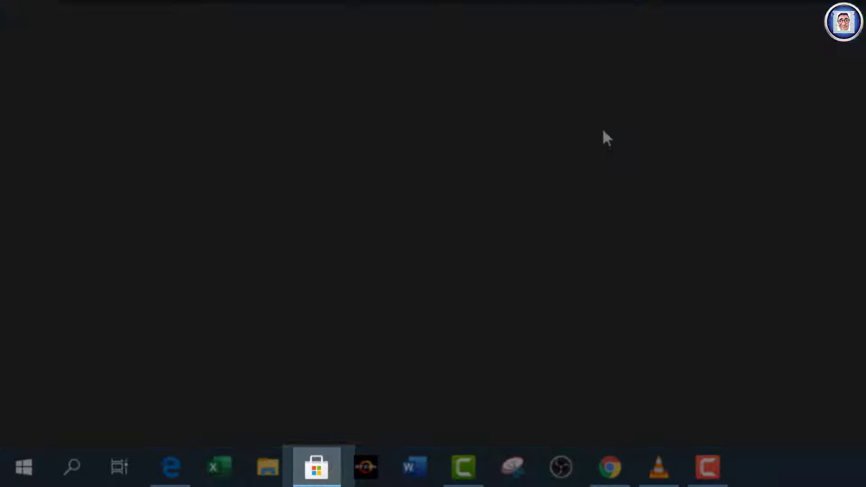
Search 'ea', open EarTrumpet's page and Get it, declining the Microsoft account sign-in
click(316, 466)
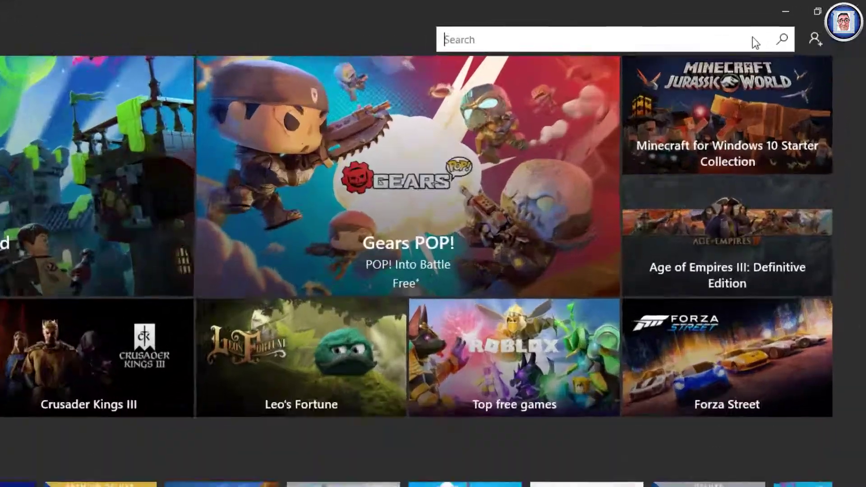
text(eartru)
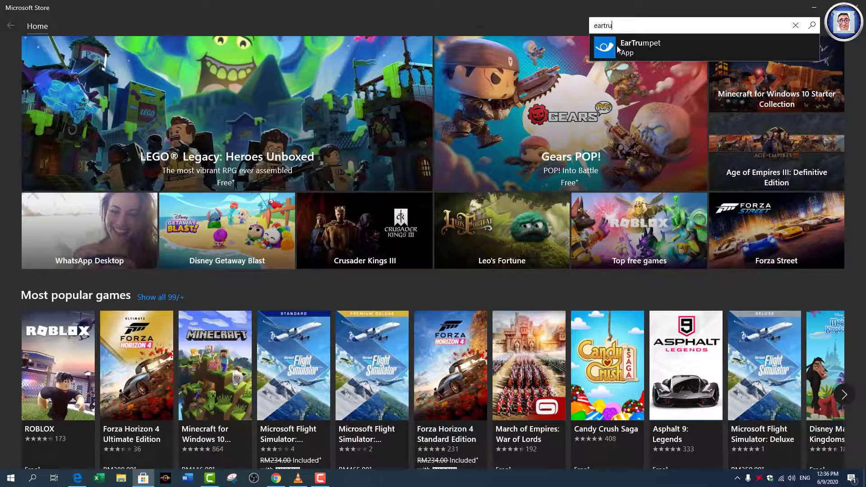
click(639, 48)
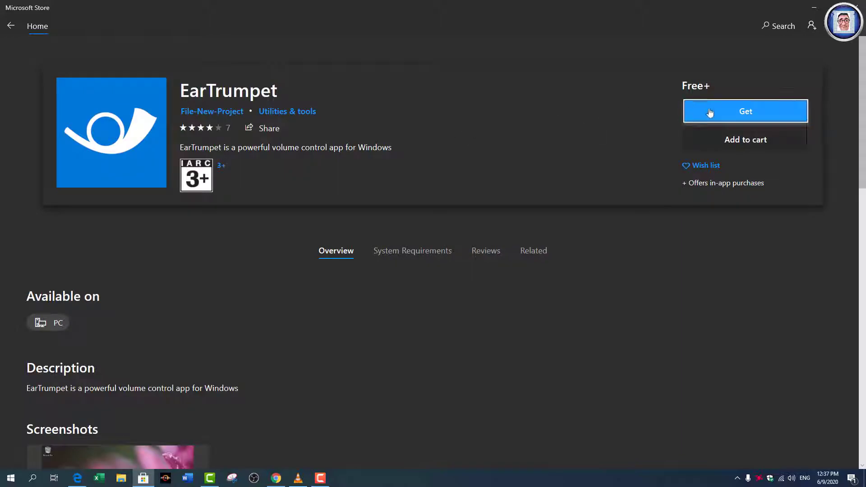
click(745, 111)
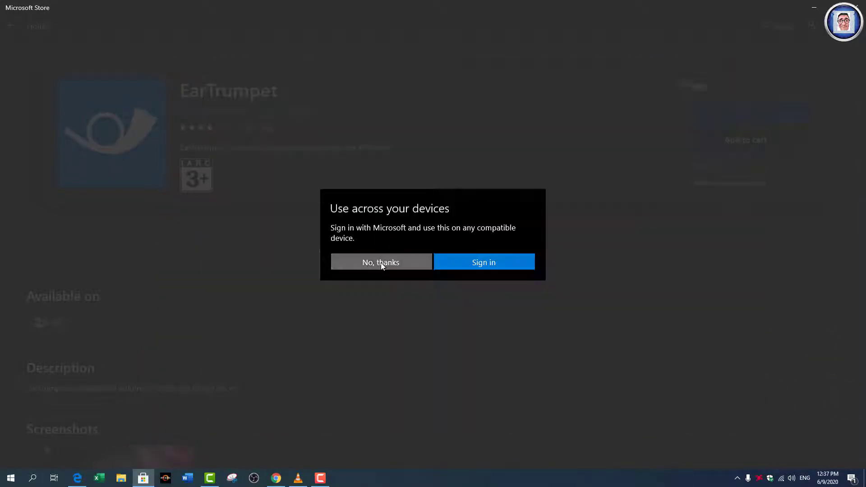
click(380, 261)
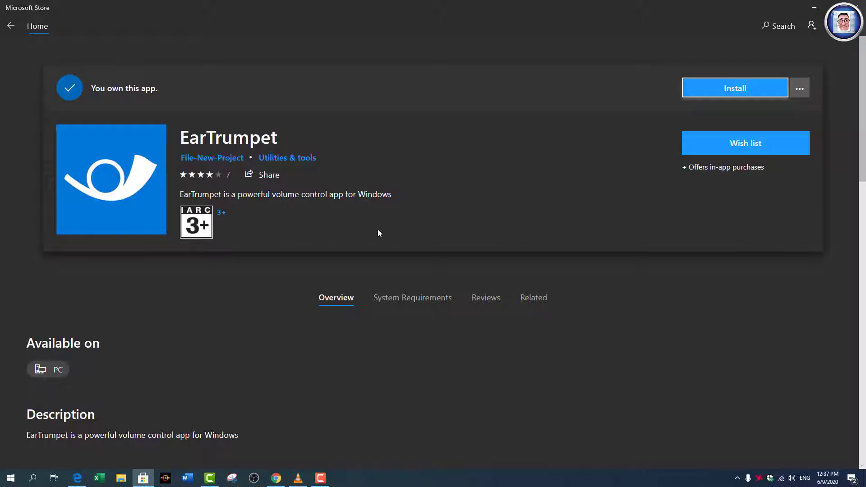
Install EarTrumpet and launch it once installation finishes
click(735, 87)
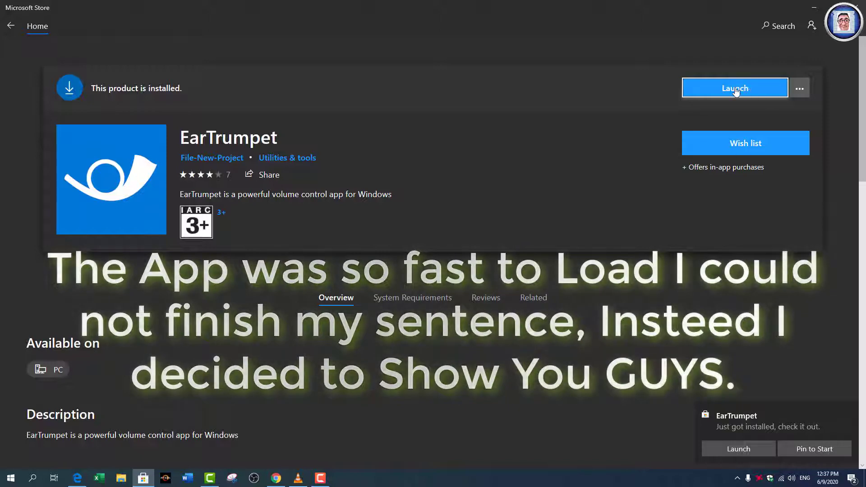
click(735, 88)
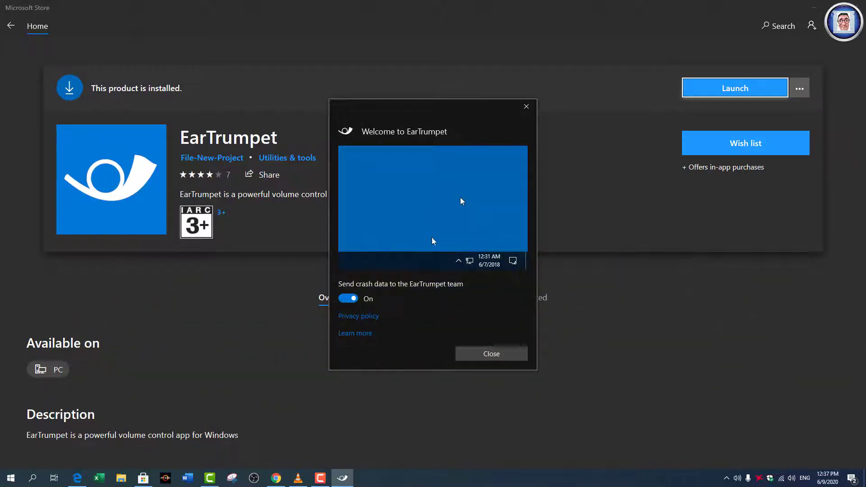
Open EarTrumpet's privacy policy on GitHub from the welcome window
click(458, 260)
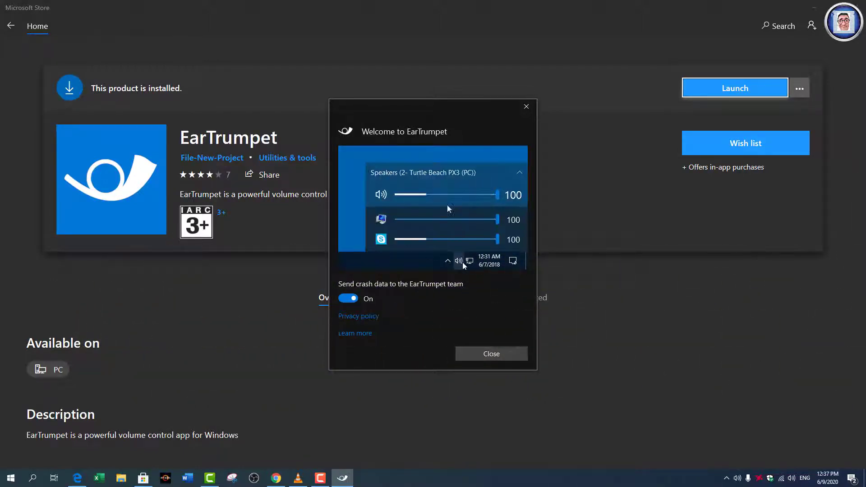
mouse_move(424, 297)
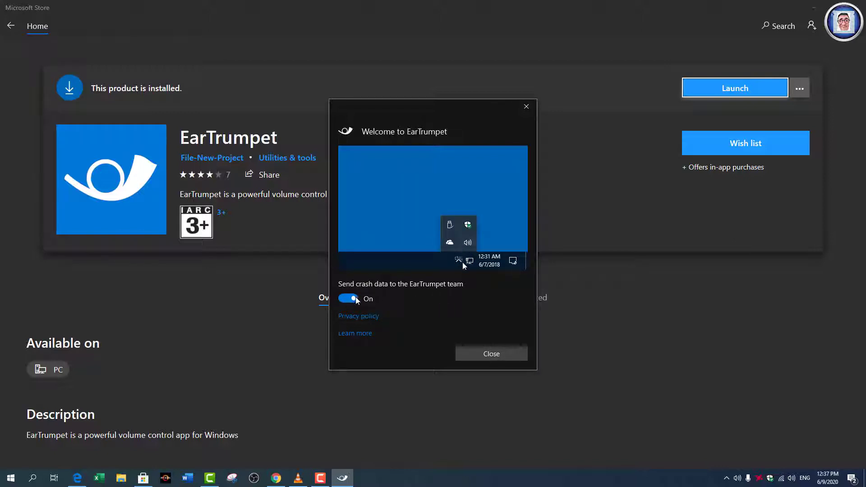
click(348, 299)
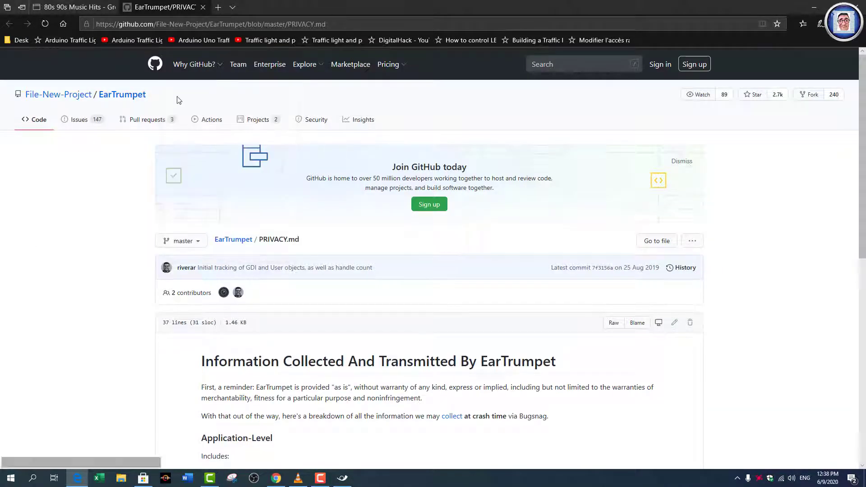
View the EarTrumpet GitHub repository main page, then close the browser tab
click(66, 8)
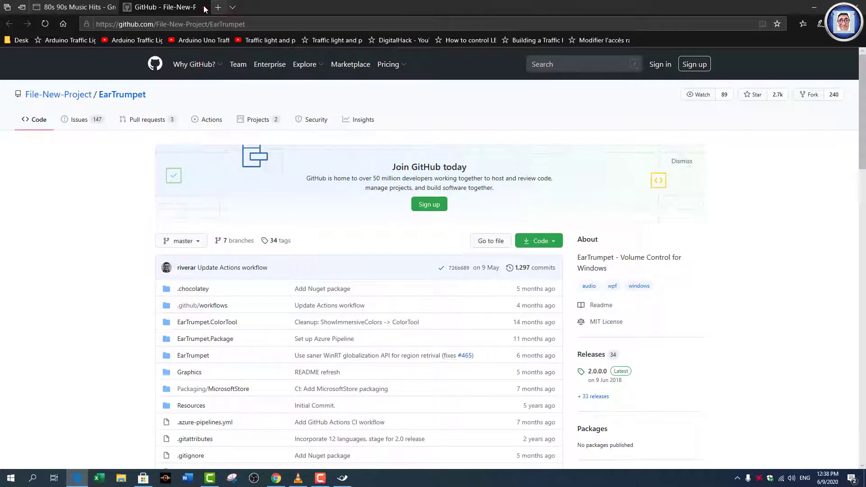
click(66, 7)
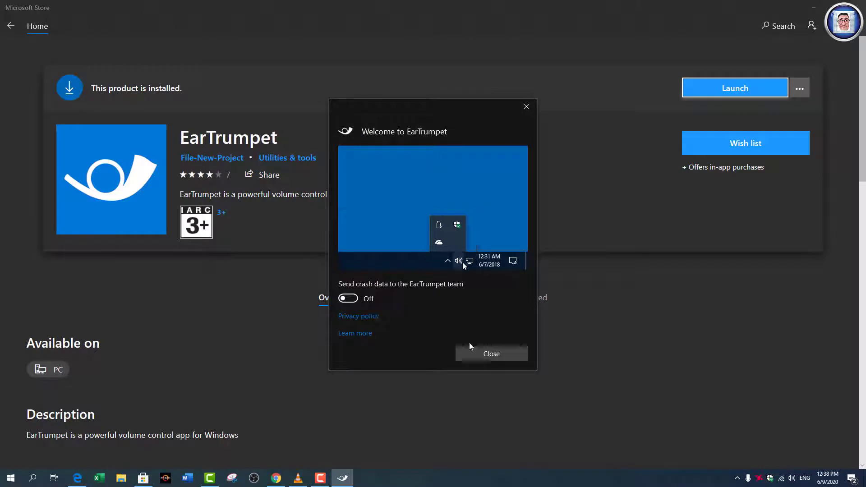
Close the Welcome to EarTrumpet window with crash data sending off
click(490, 353)
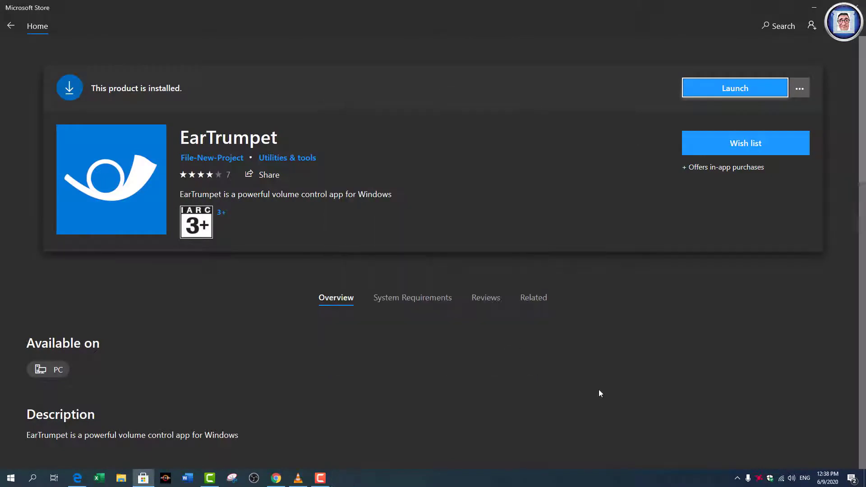
mouse_move(448, 478)
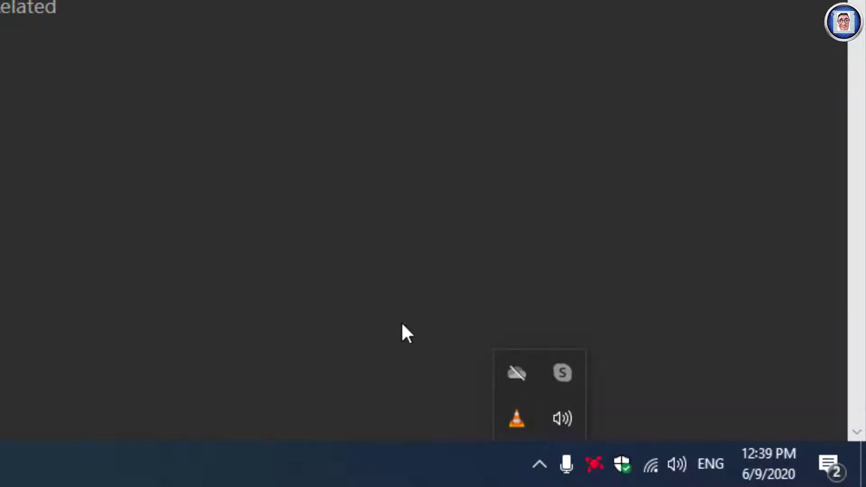
mouse_move(562, 418)
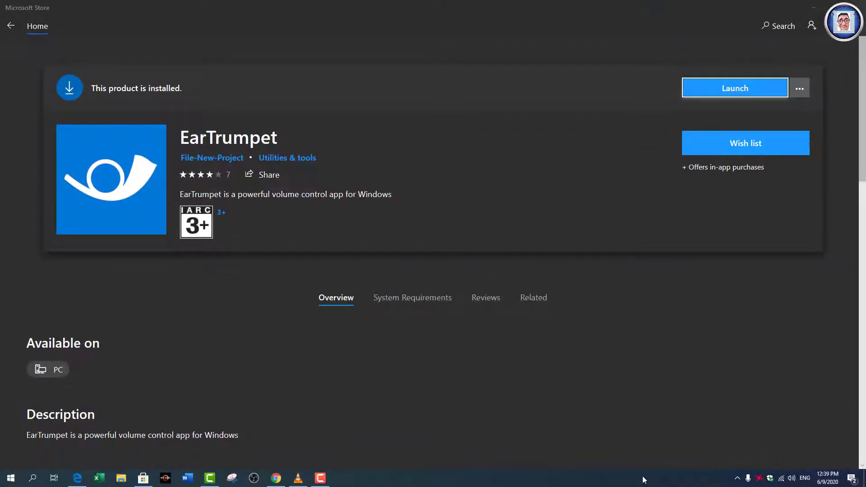
In Taskbar settings, toggle EarTrumpet On among the icons shown on the taskbar
right_click(643, 479)
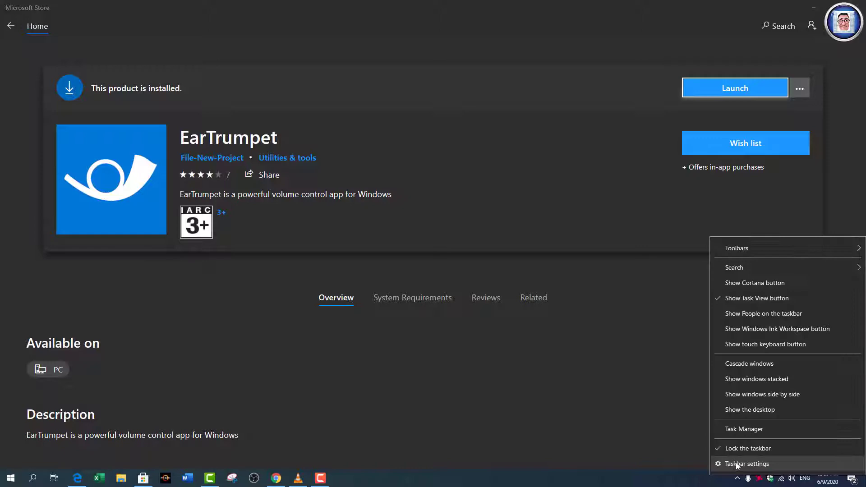
click(749, 464)
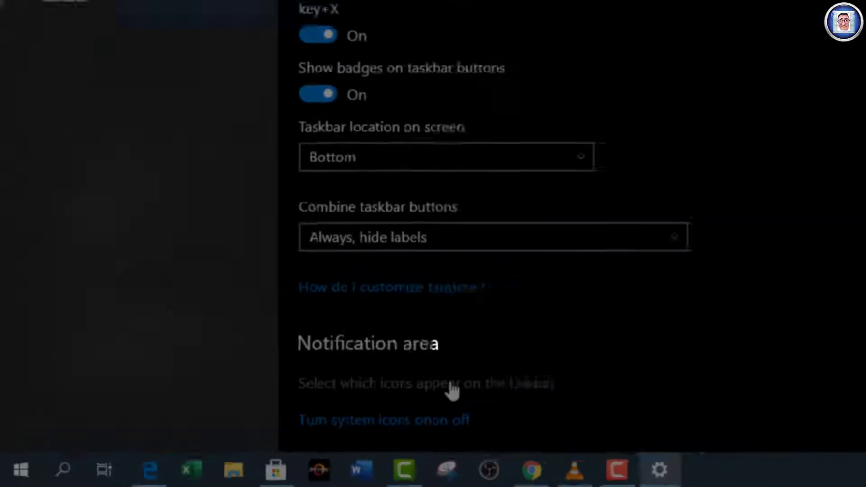
click(425, 383)
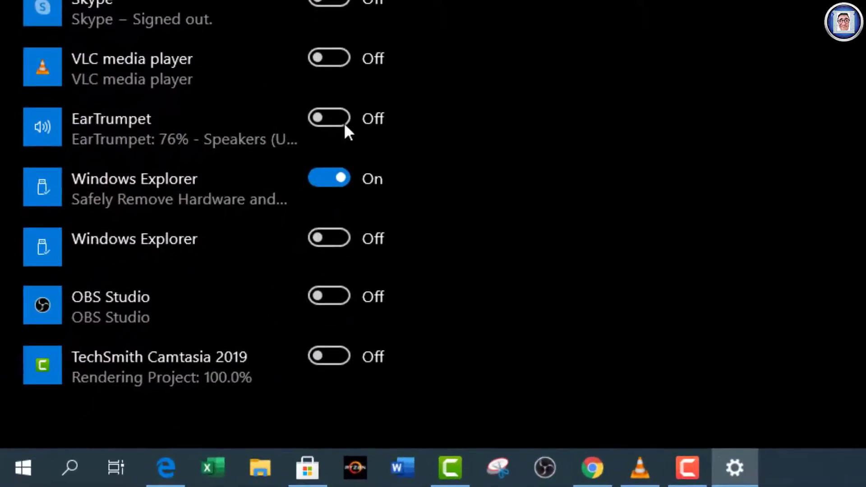
click(329, 118)
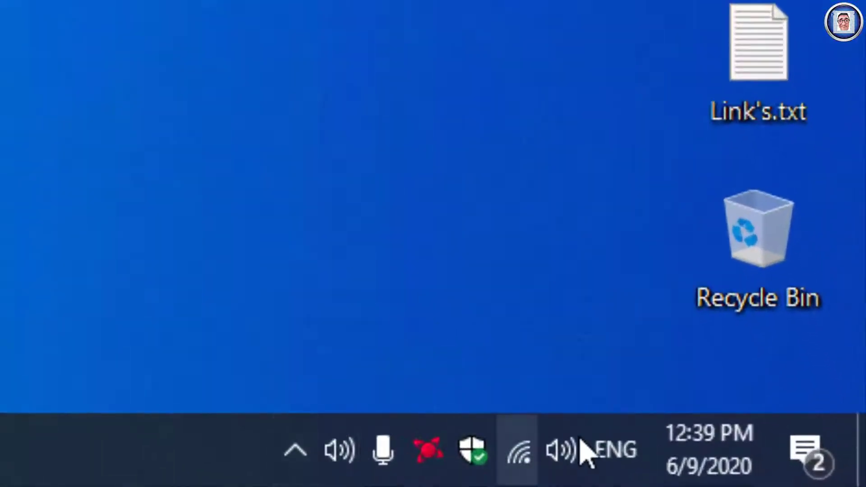
mouse_move(340, 450)
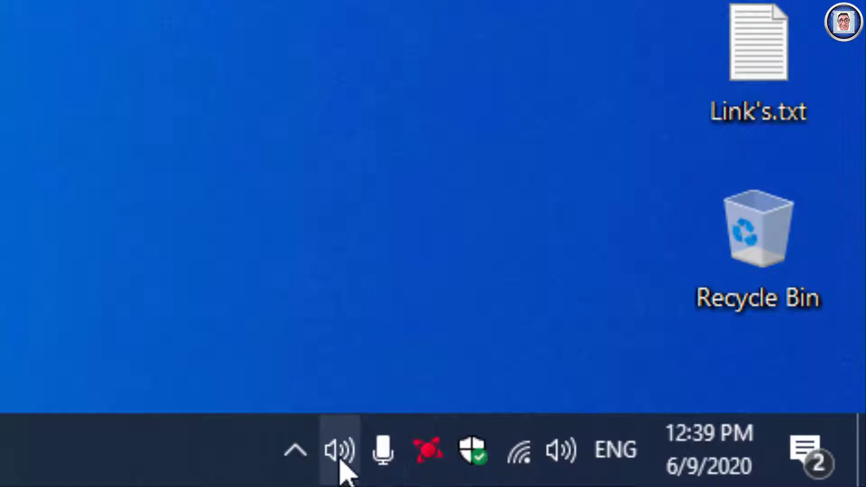
mouse_move(338, 450)
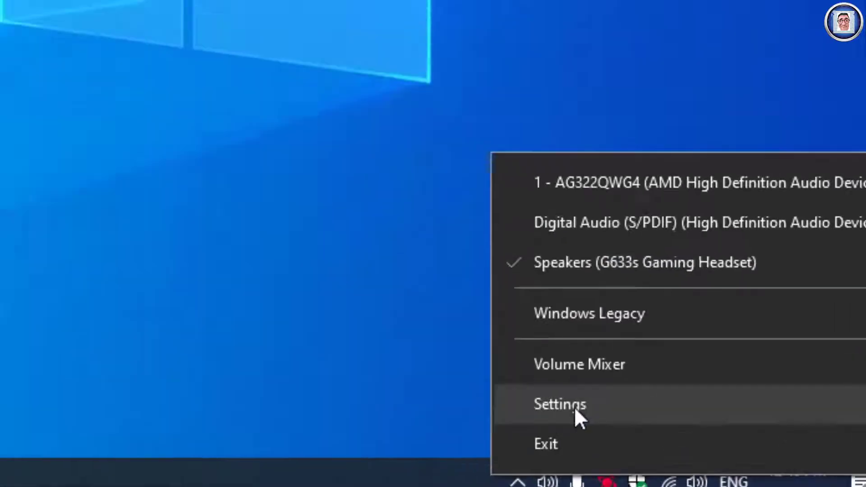
Open EarTrumpet Settings from the tray icon's menu
click(559, 404)
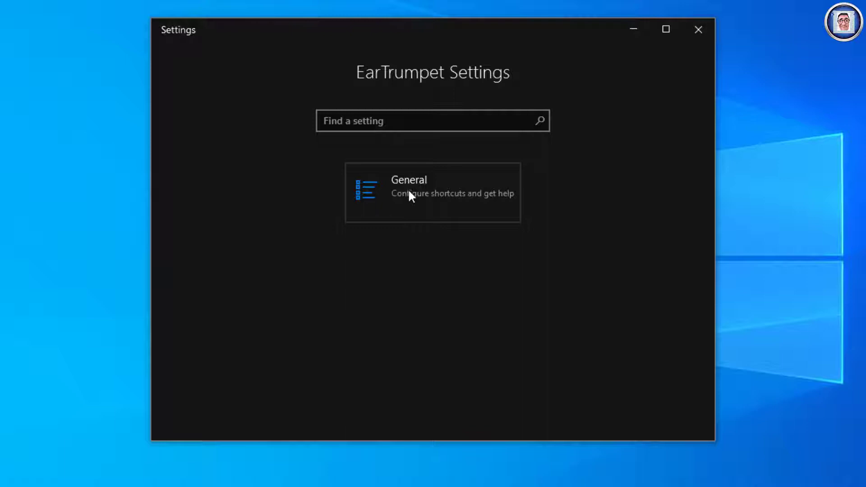
Search settings for 'sou', open General and look at the flyout shortcut option
click(432, 120)
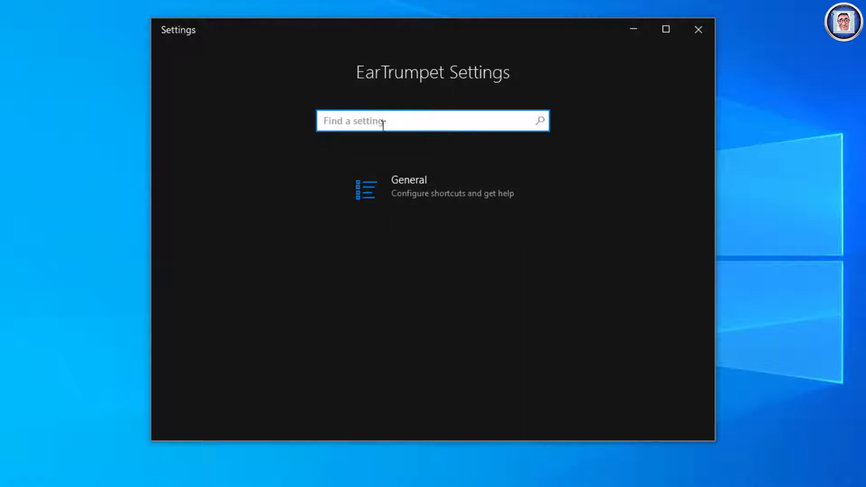
mouse_move(416, 203)
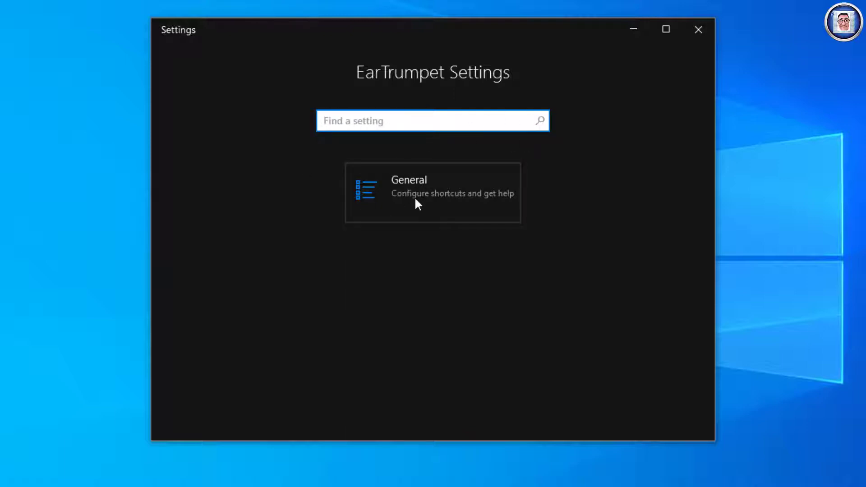
text(sound)
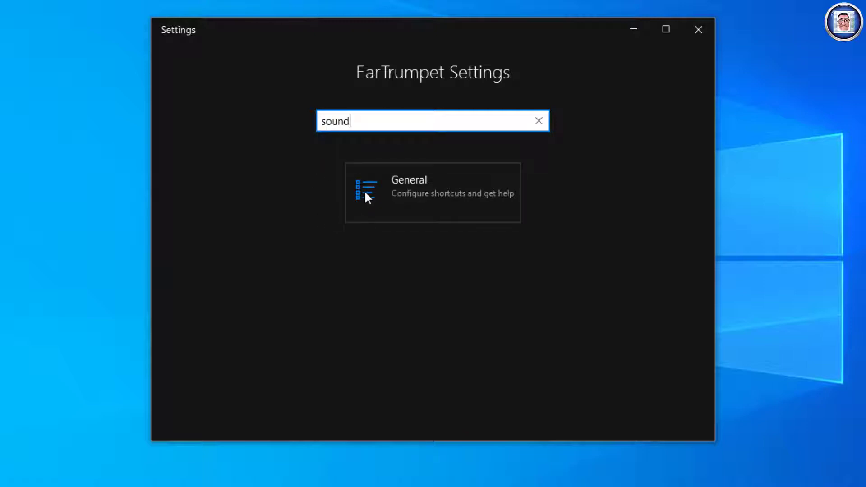
click(432, 191)
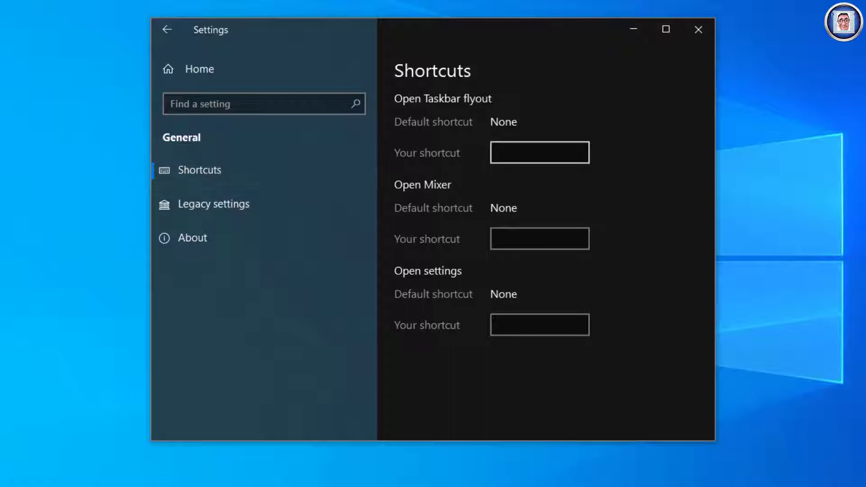
click(539, 152)
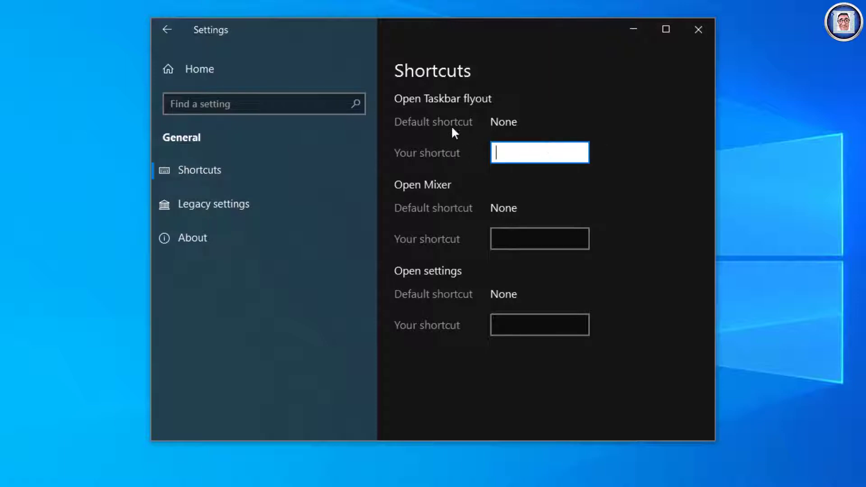
mouse_move(497, 258)
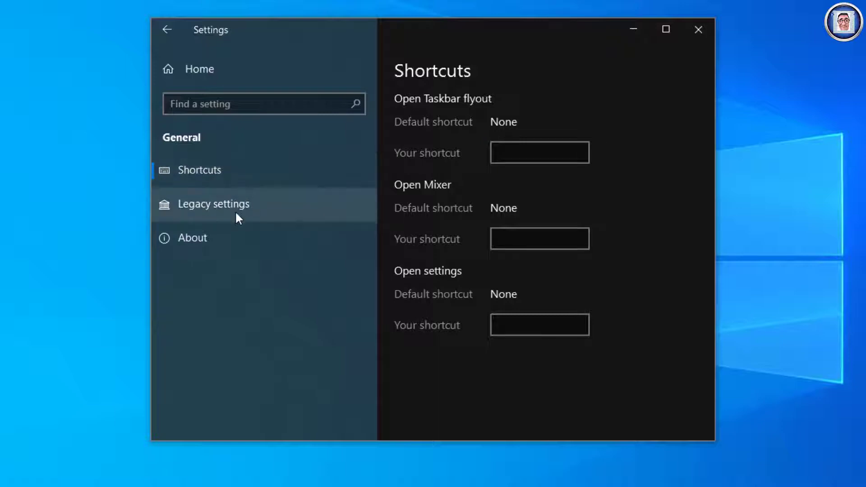
Turn on 'Use legacy EarTrumpet icon' under Legacy settings
click(213, 204)
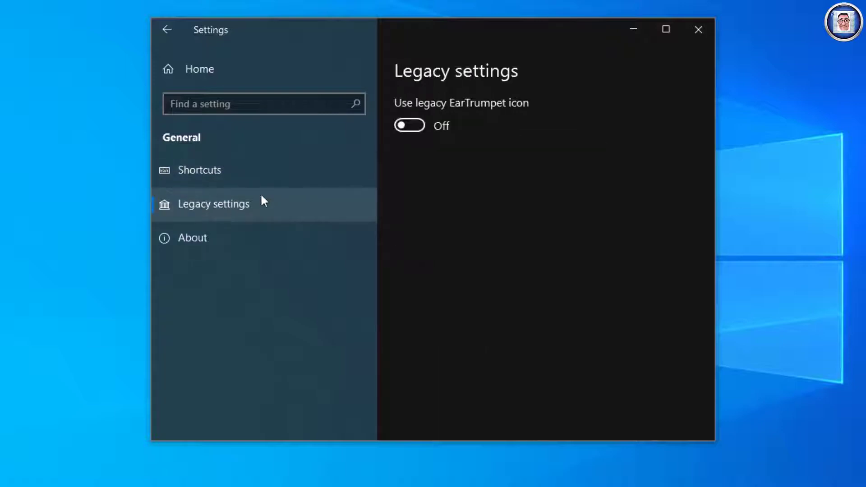
mouse_move(411, 117)
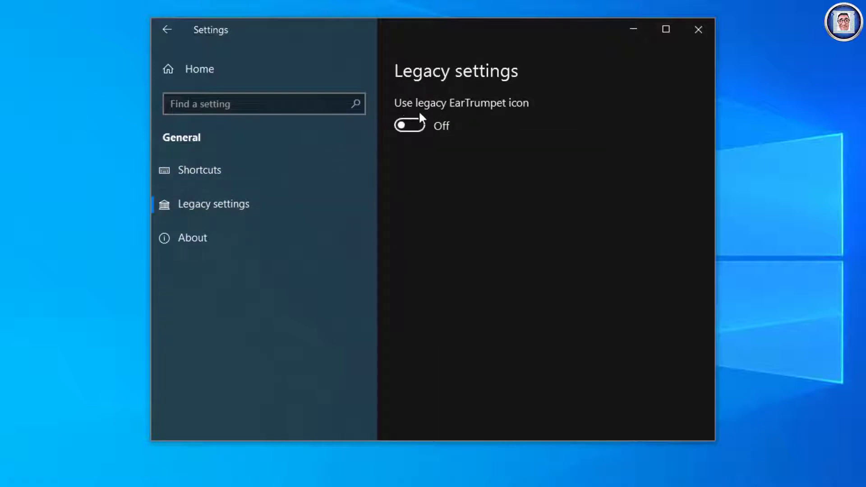
click(409, 125)
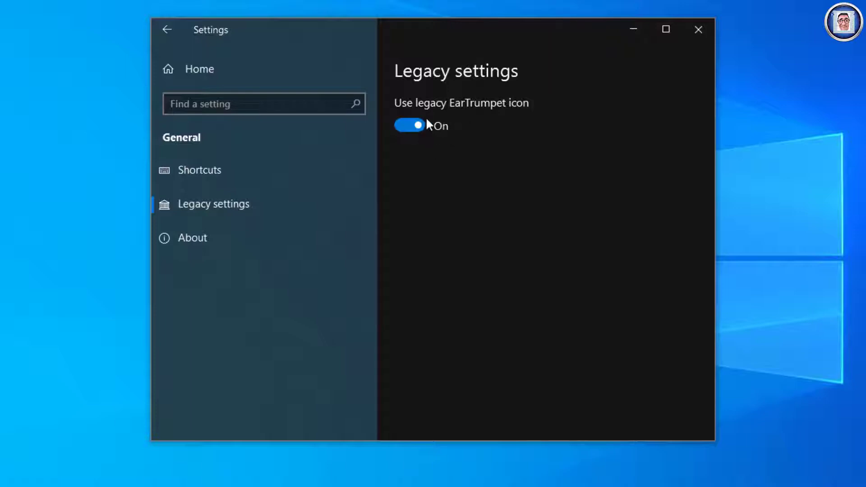
click(698, 29)
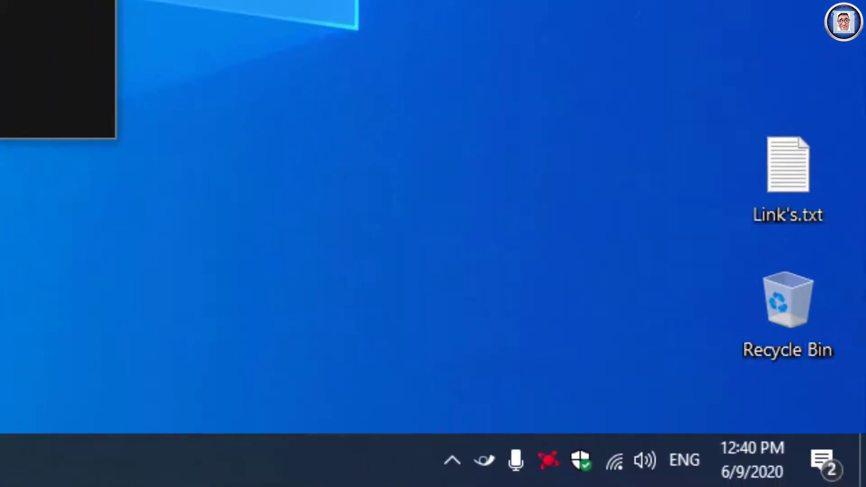
mouse_move(340, 246)
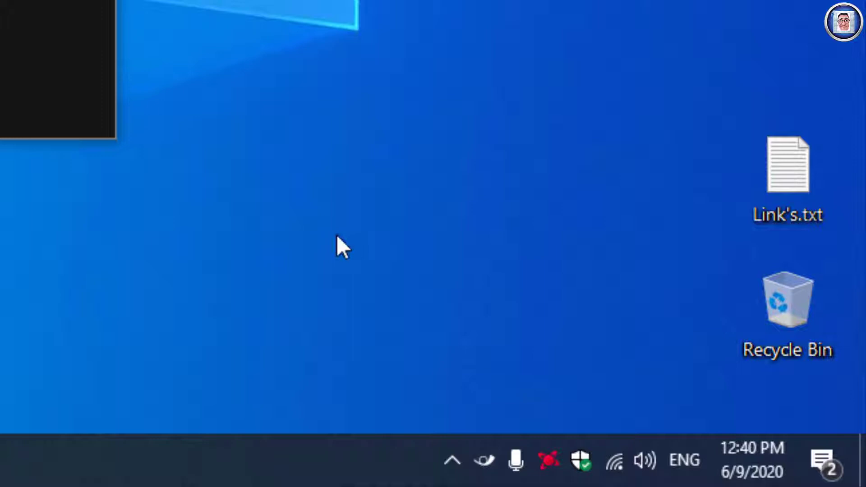
mouse_move(382, 386)
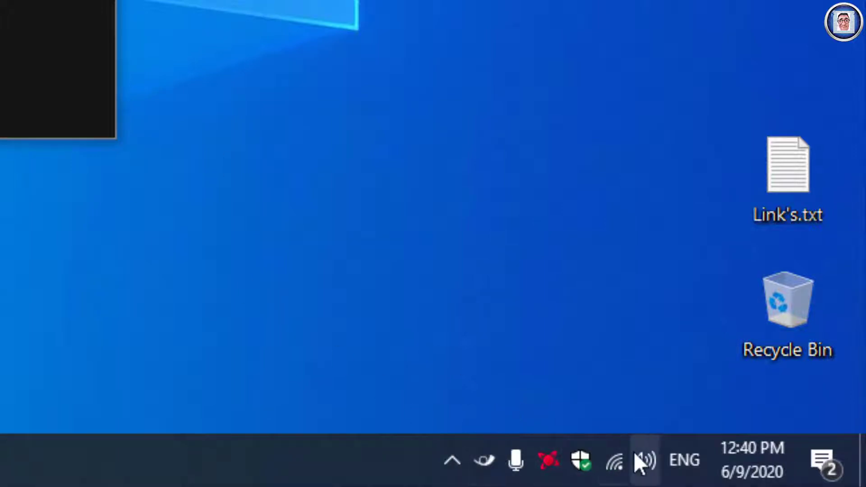
View EarTrumpet's About/version information and return to the settings home page
click(643, 459)
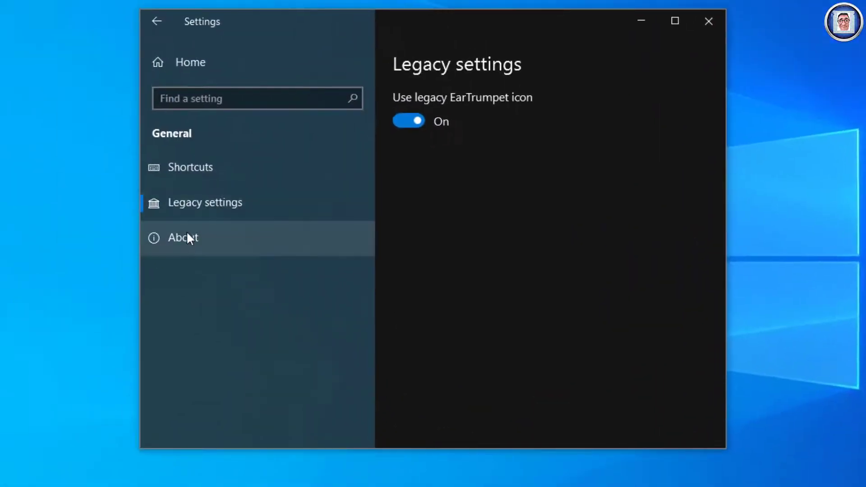
click(183, 237)
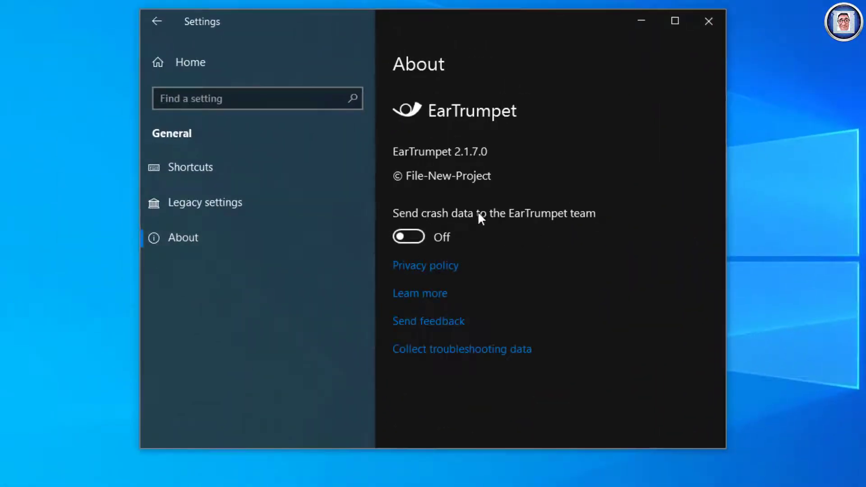
mouse_move(494, 235)
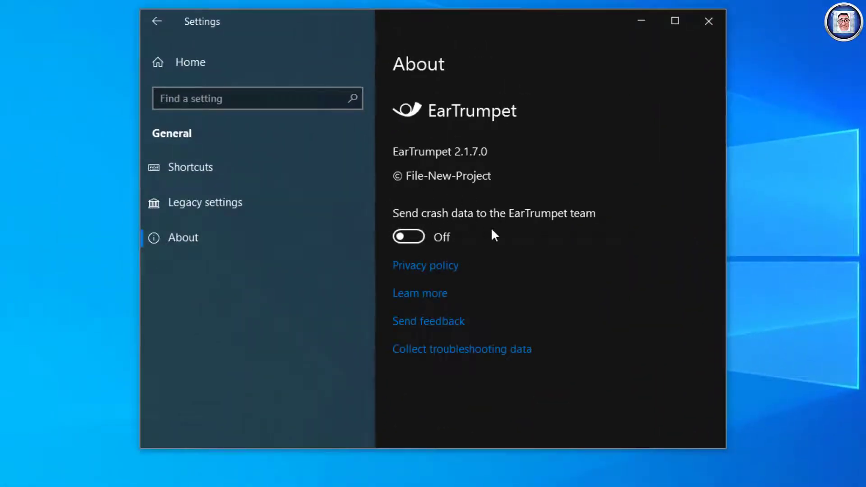
mouse_move(318, 271)
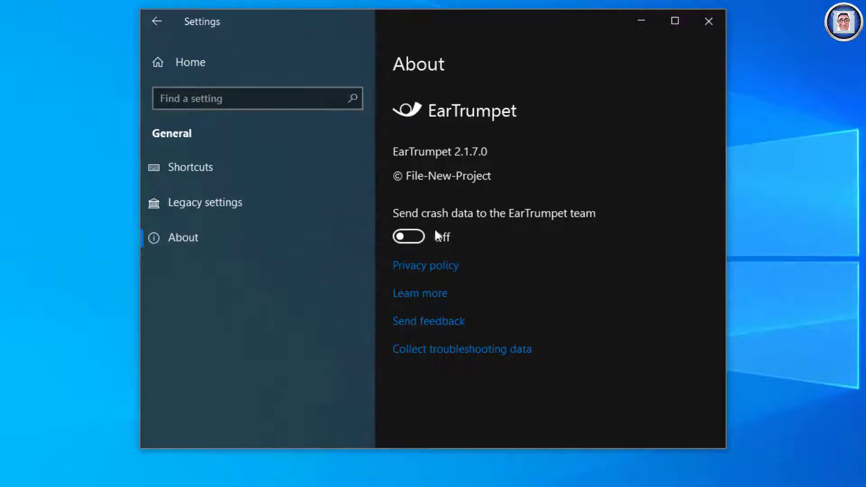
mouse_move(496, 319)
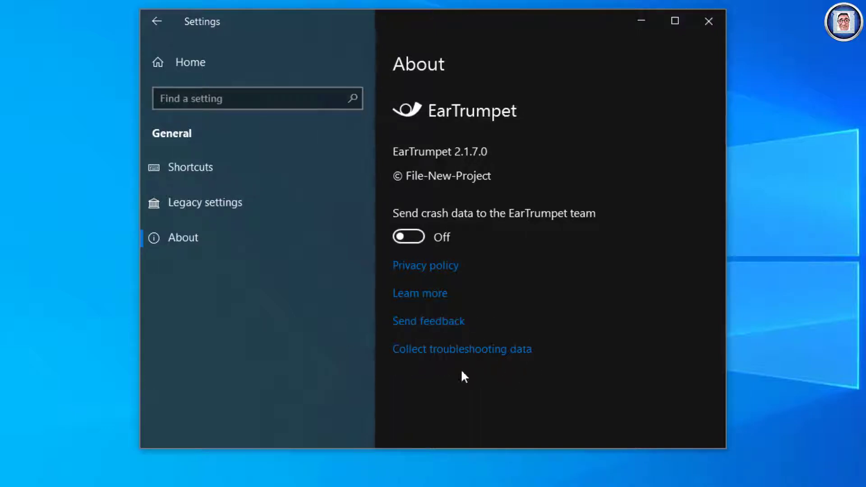
mouse_move(232, 167)
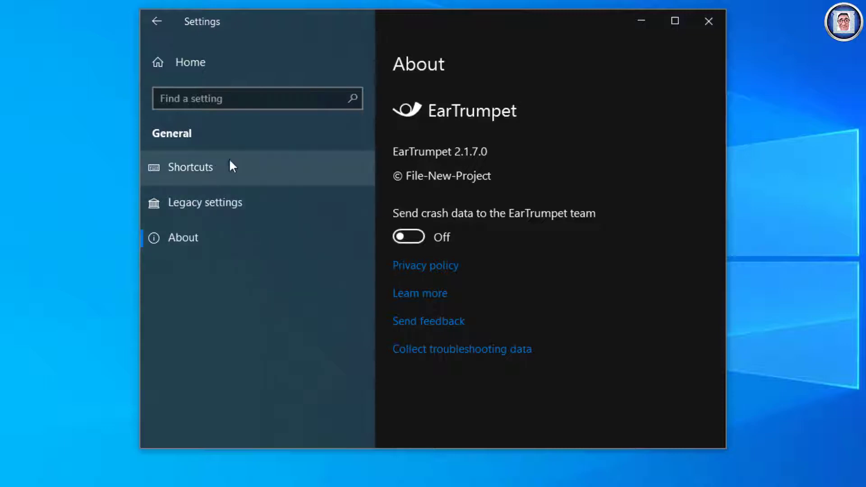
click(190, 167)
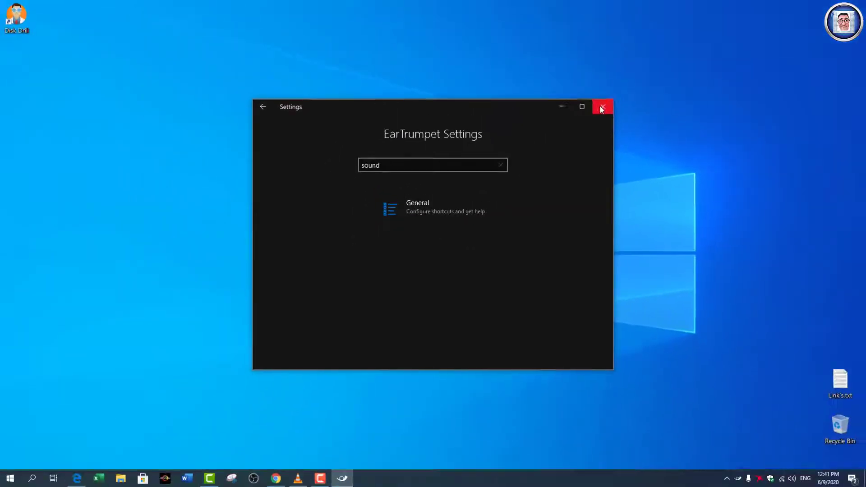
Close settings and vary Edge's volume in the flyout (58, 49, 56) before restoring it to 100
click(601, 107)
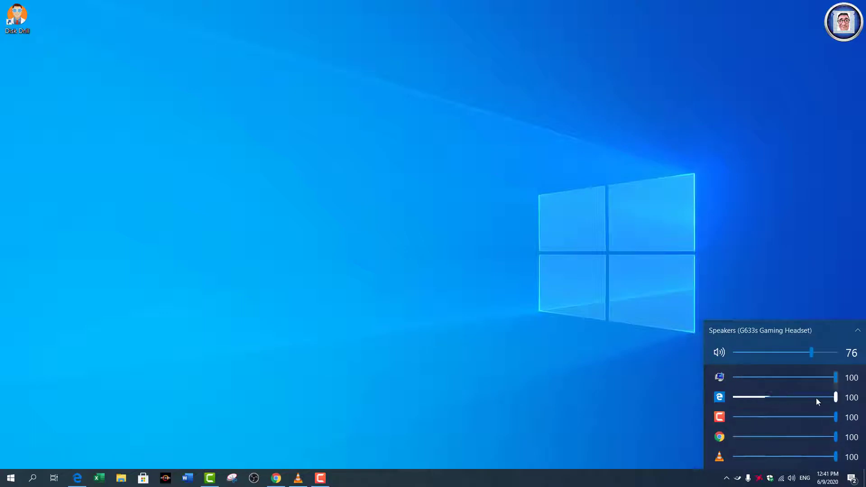
drag(762, 397, 834, 397)
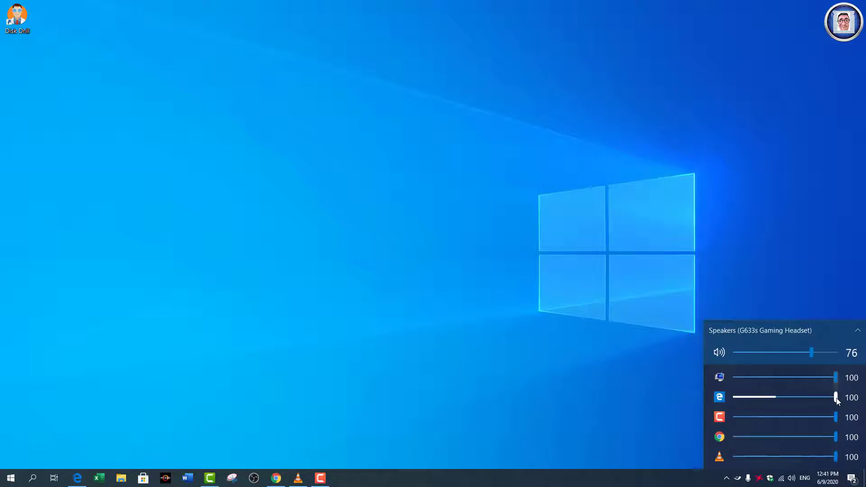
drag(835, 397, 794, 397)
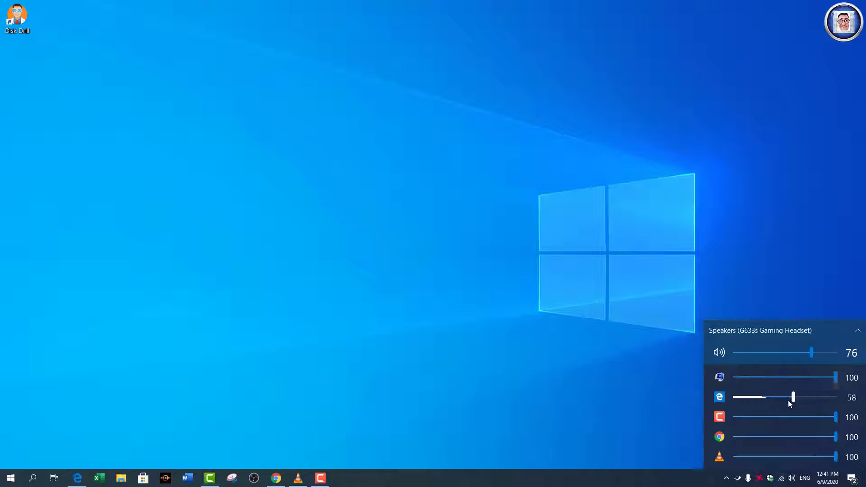
drag(794, 397, 784, 396)
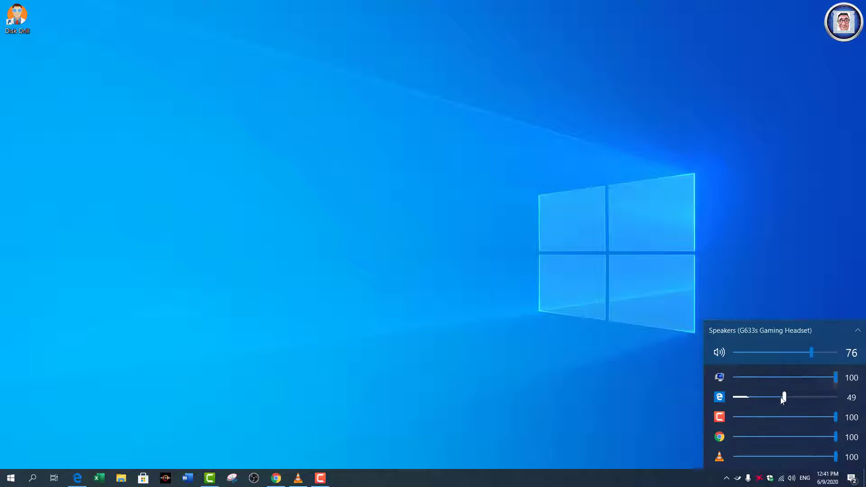
drag(783, 397, 791, 397)
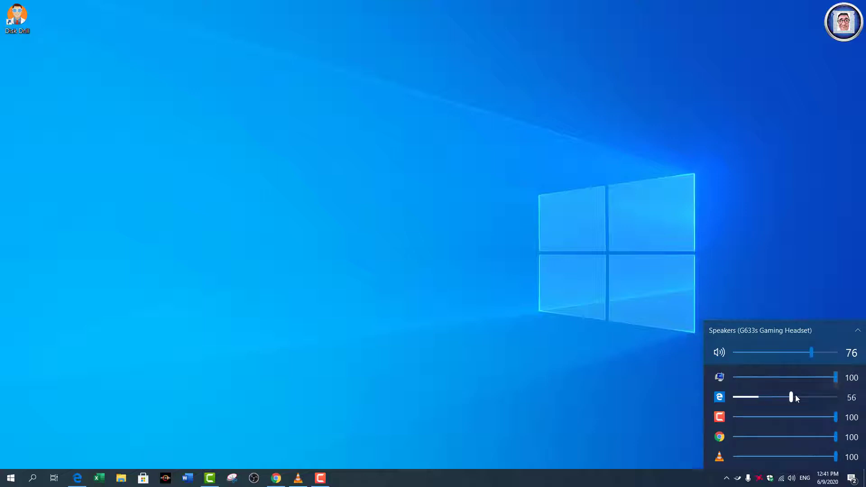
drag(791, 397, 835, 397)
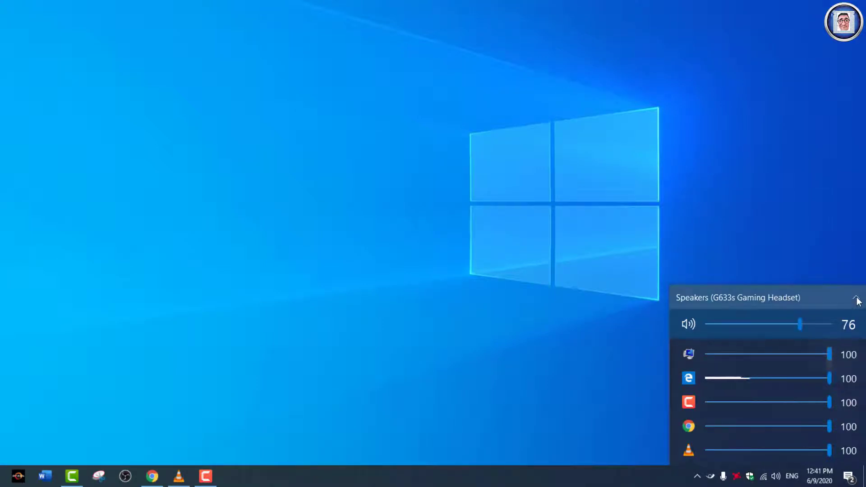
Route the Edge tab's audio to Digital Audio (S/PDIF) from the all-devices view
click(858, 298)
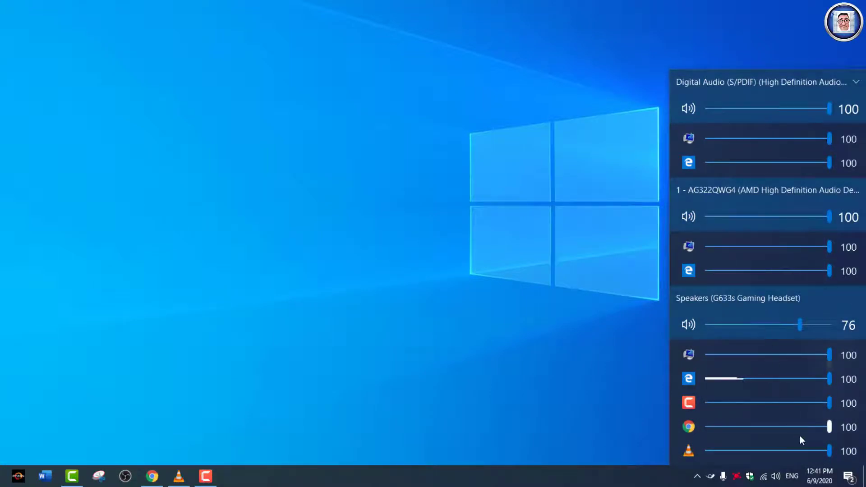
mouse_move(800, 245)
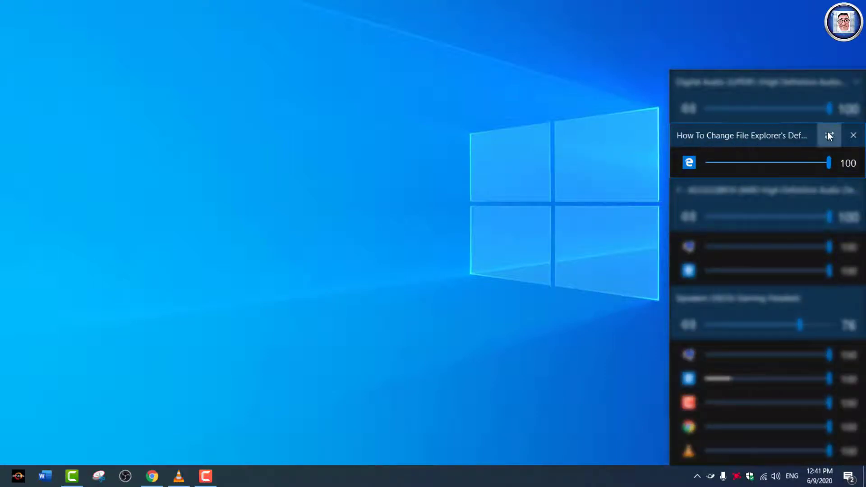
click(828, 135)
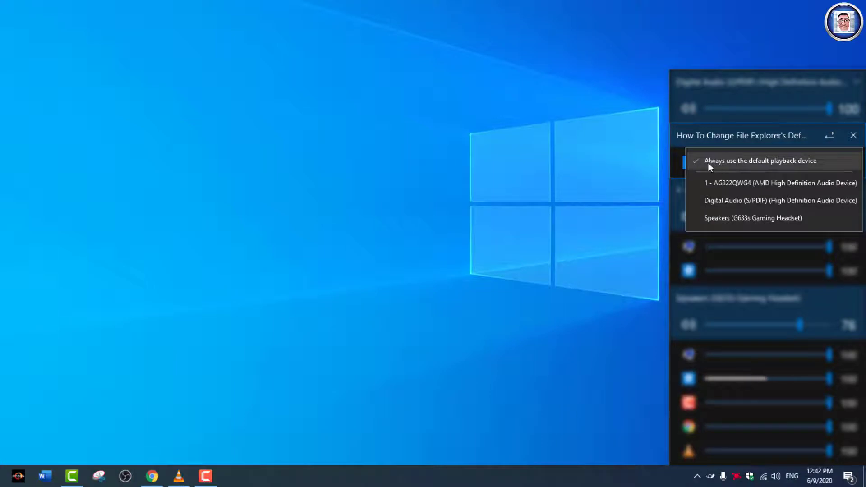
mouse_move(791, 170)
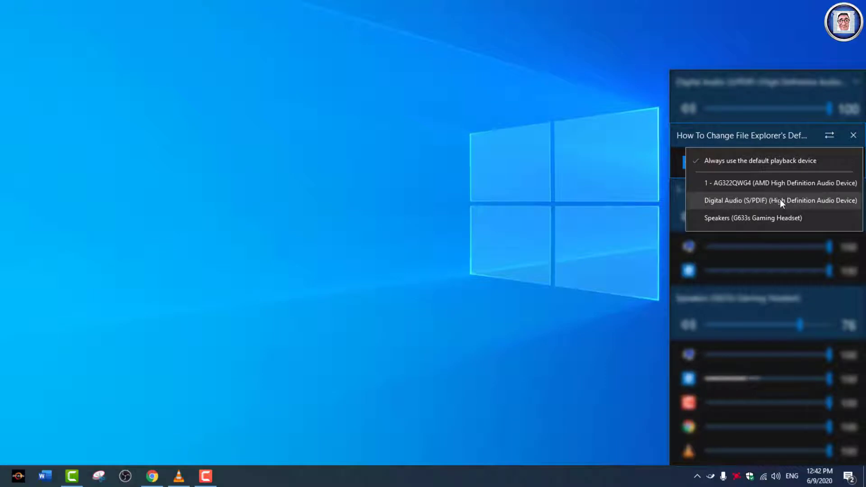
click(779, 201)
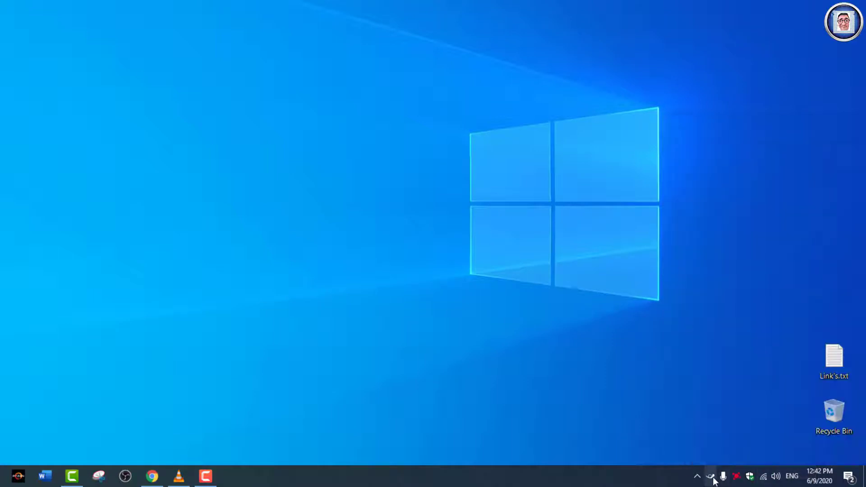
right_click(722, 476)
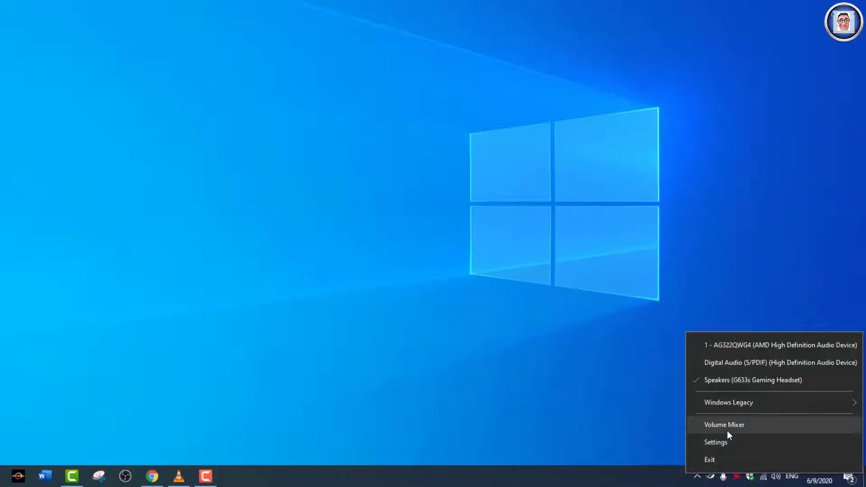
click(723, 424)
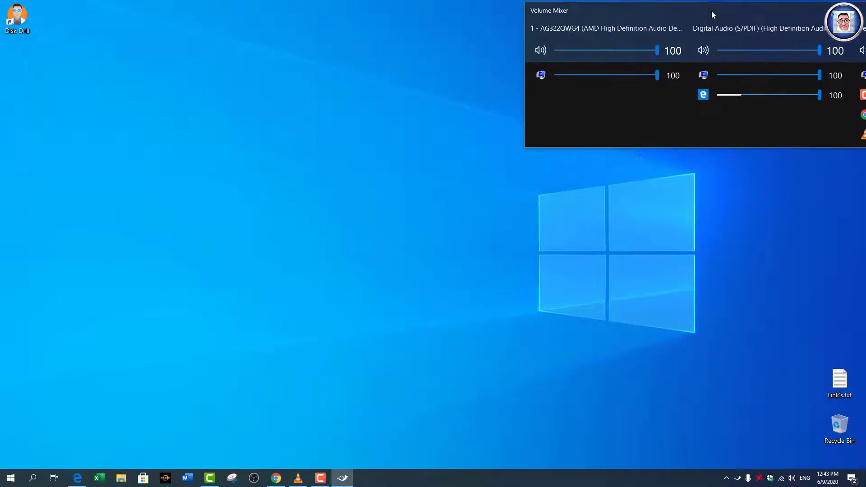
drag(713, 10, 617, 23)
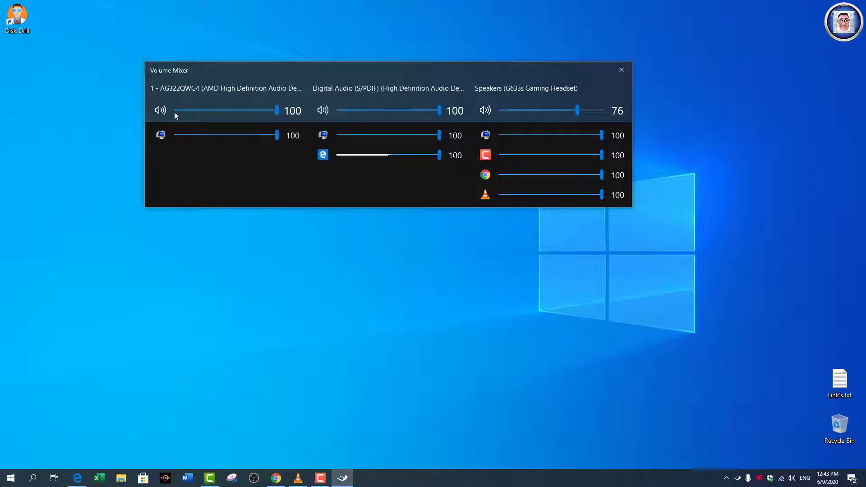
mouse_move(666, 105)
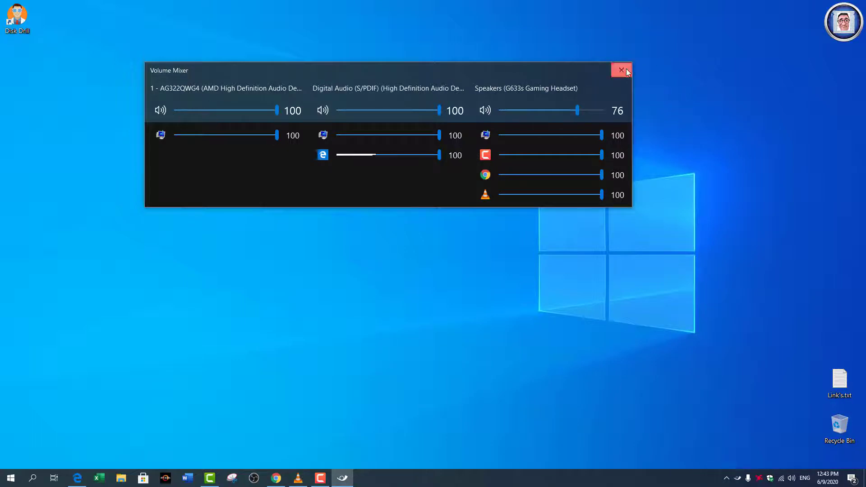
click(621, 71)
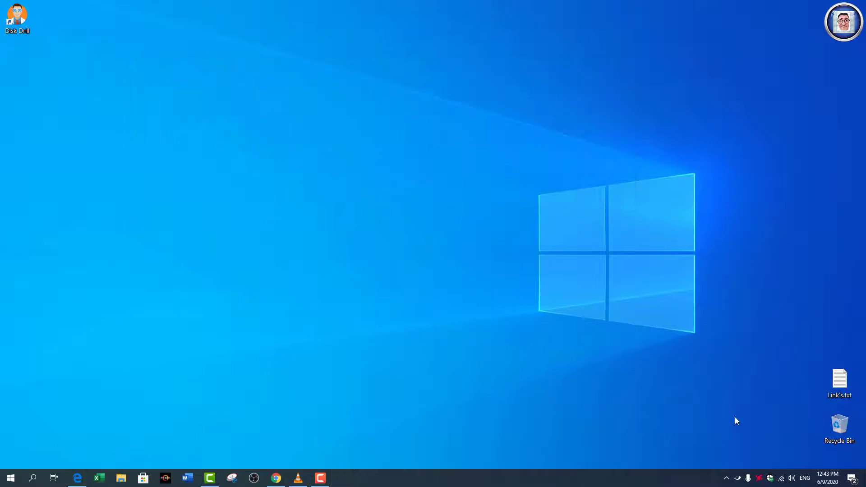
mouse_move(263, 436)
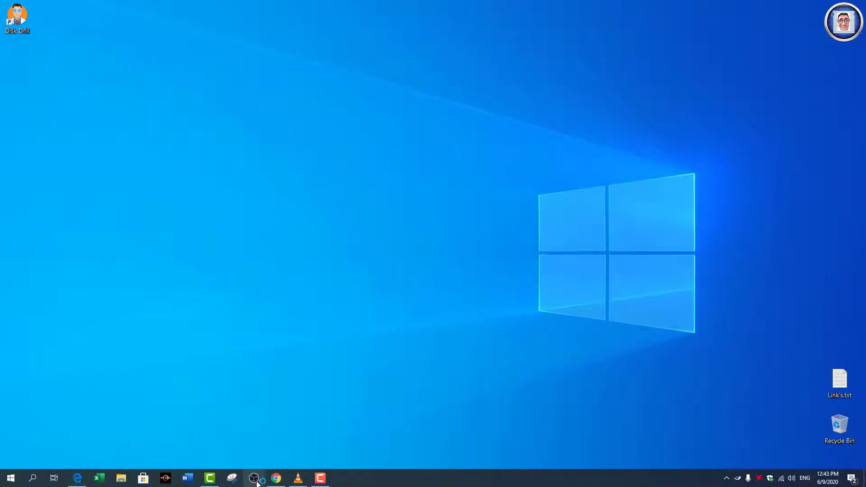
click(253, 479)
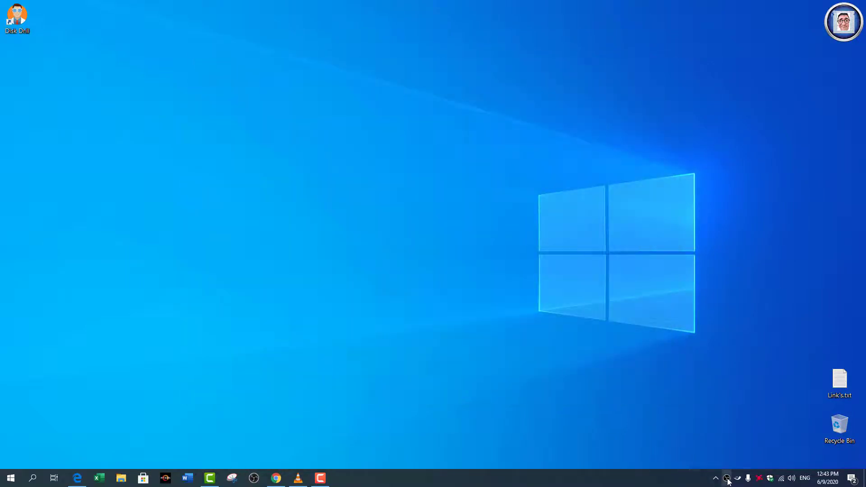
click(737, 478)
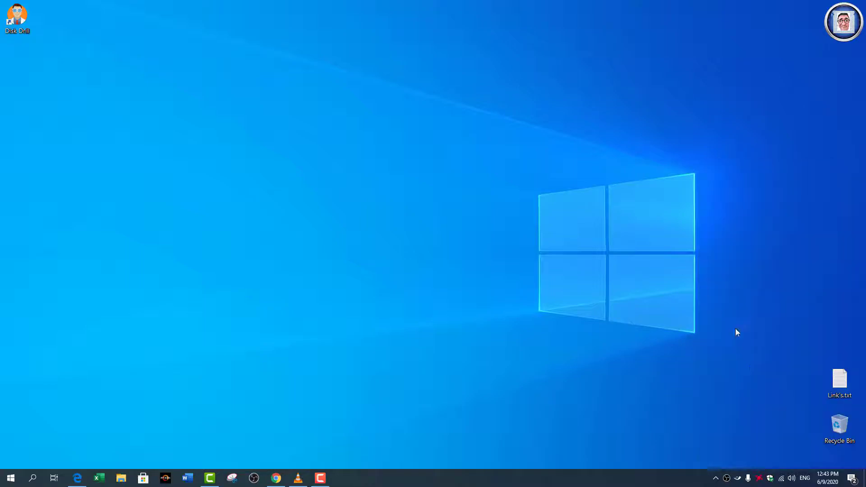
click(791, 478)
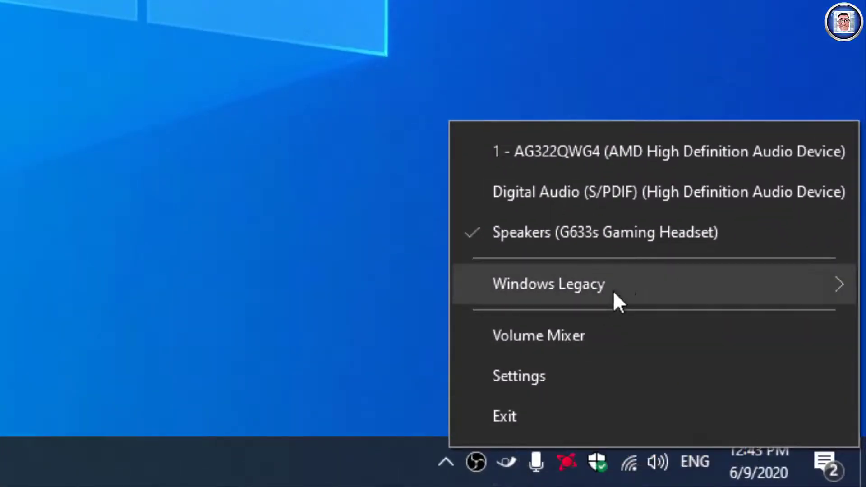
mouse_move(549, 283)
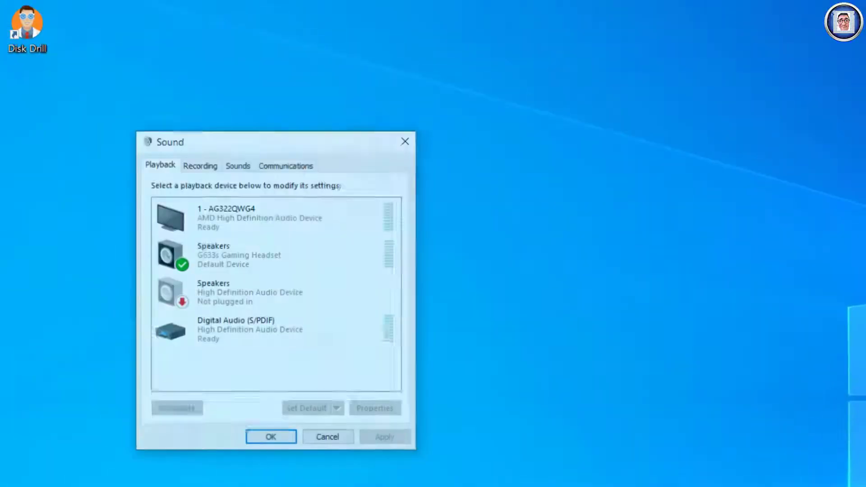
click(249, 292)
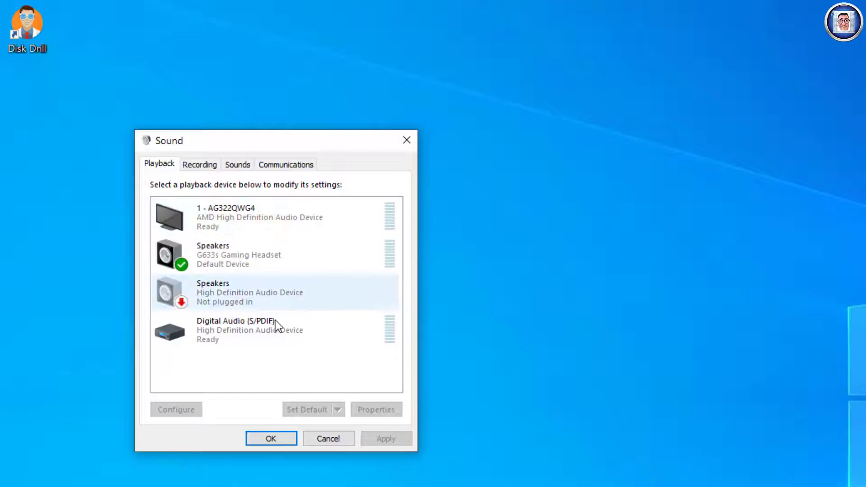
click(271, 438)
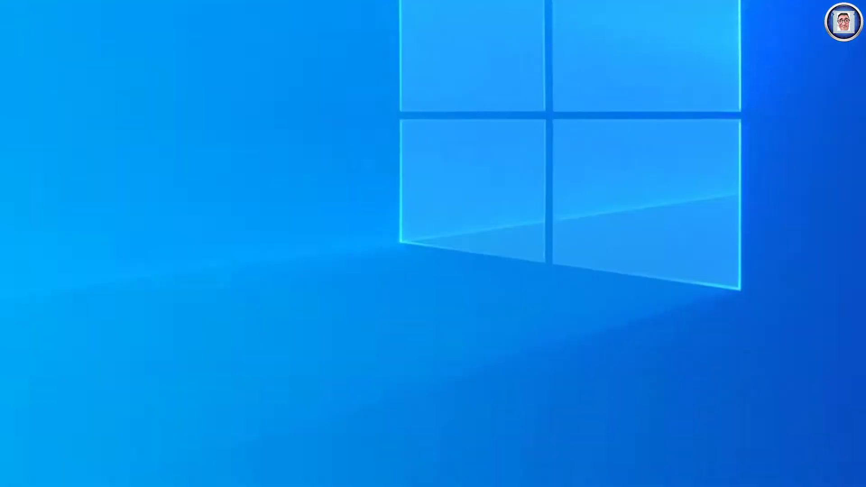
right_click(658, 465)
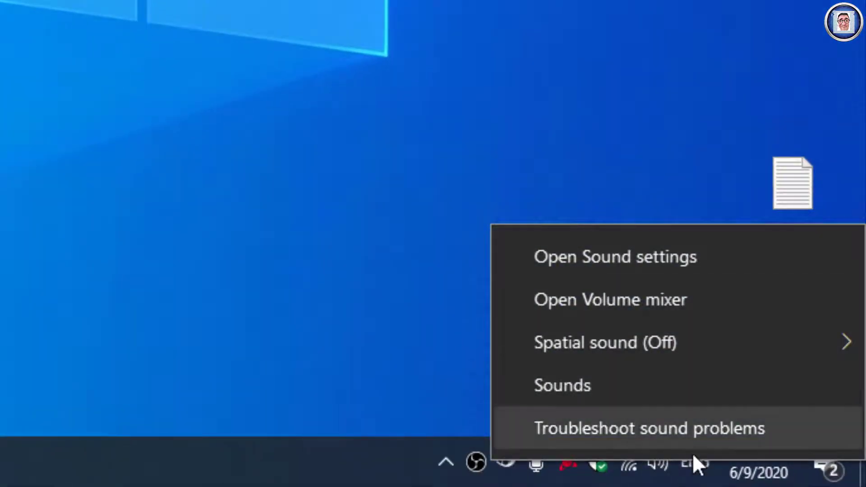
mouse_move(635, 271)
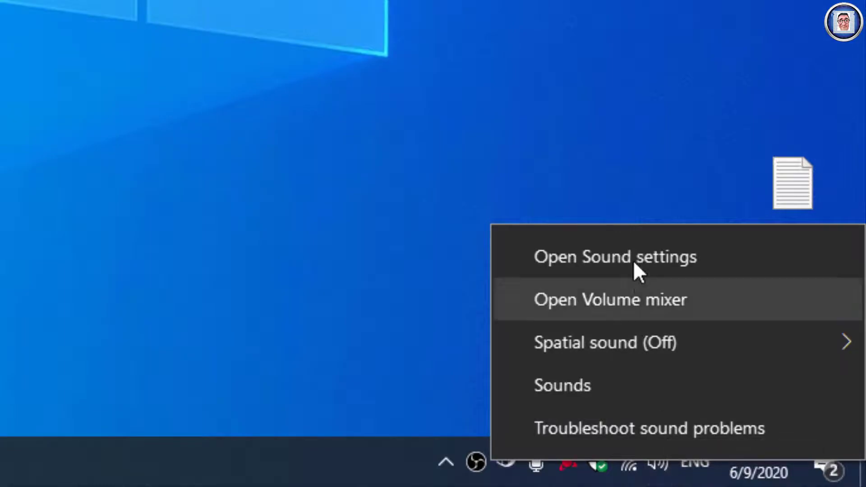
click(614, 257)
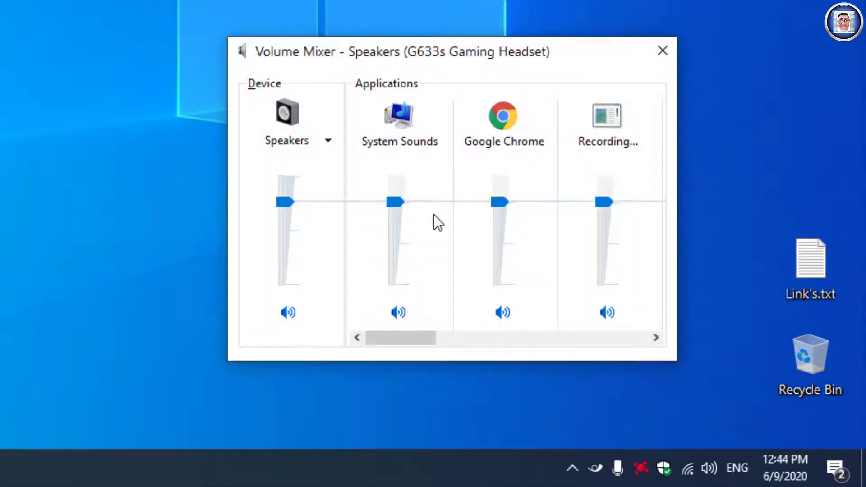
click(662, 50)
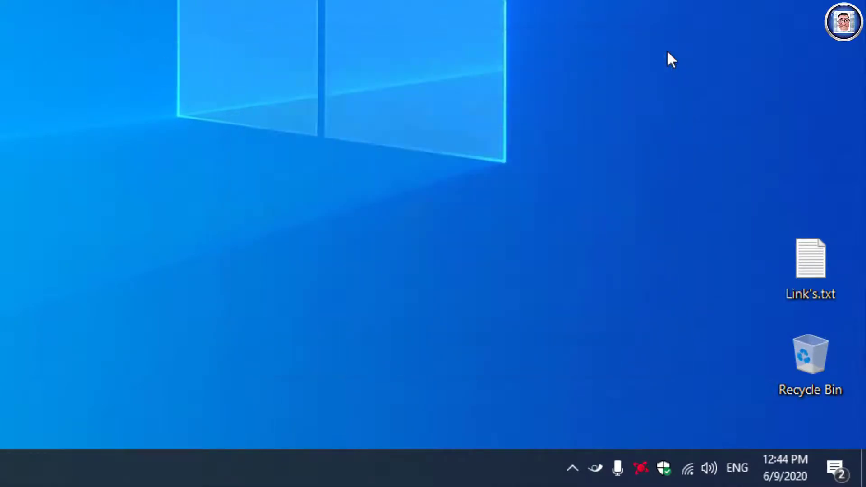
click(709, 468)
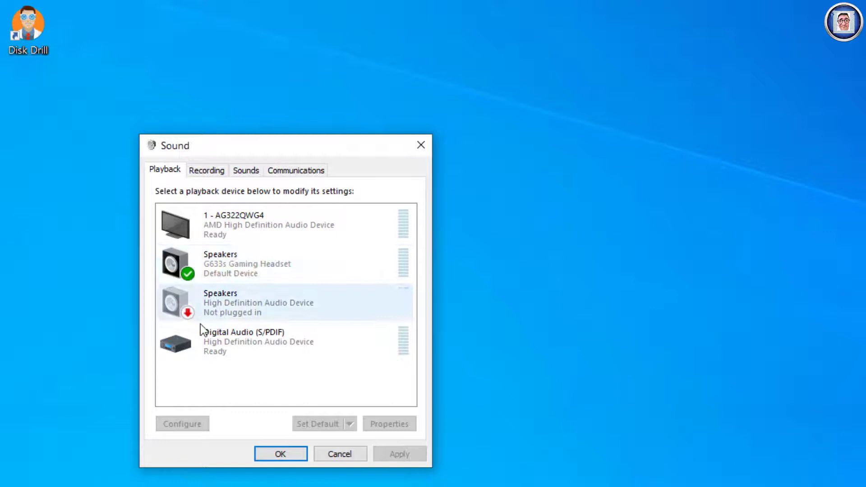
click(207, 170)
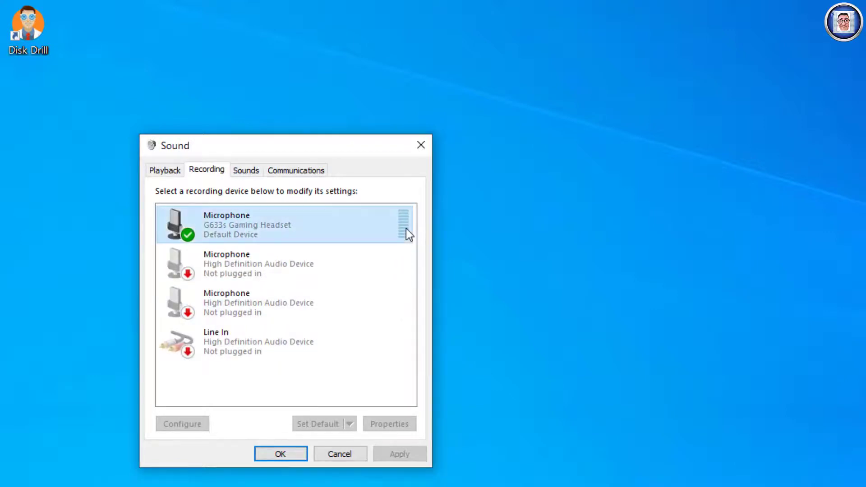
click(276, 341)
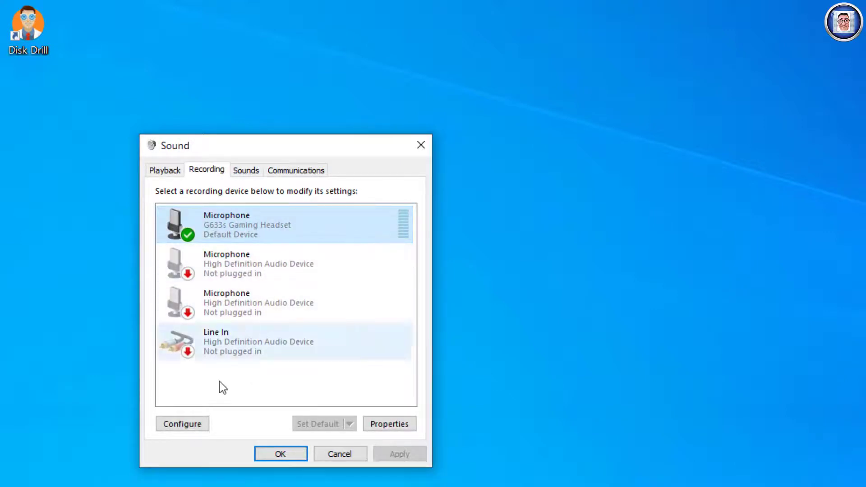
click(279, 453)
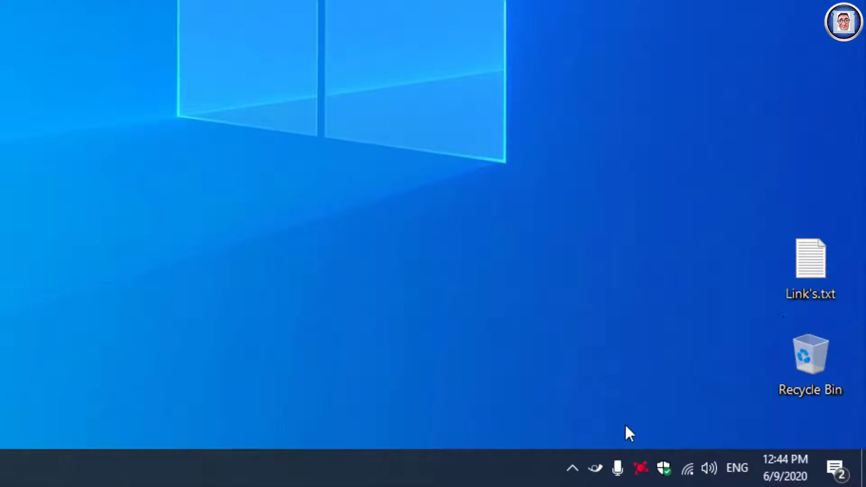
Change the Speakers (G633s) master volume, then click away to close the flyout
click(709, 468)
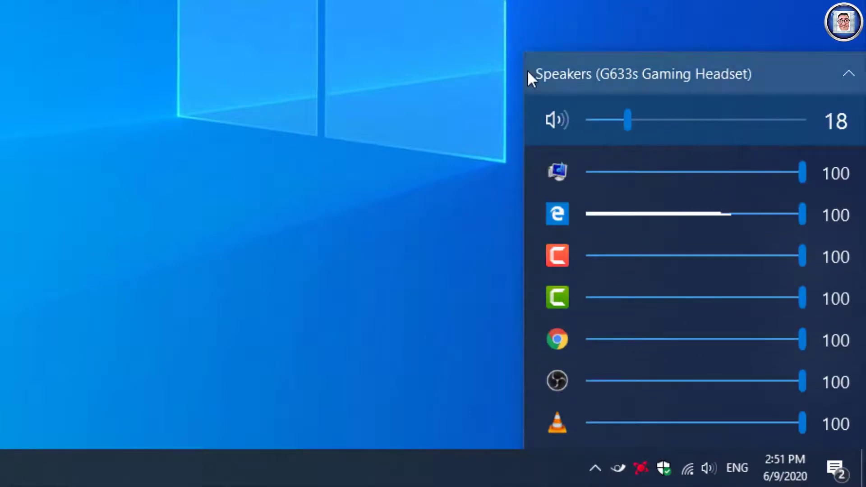
drag(627, 120, 746, 237)
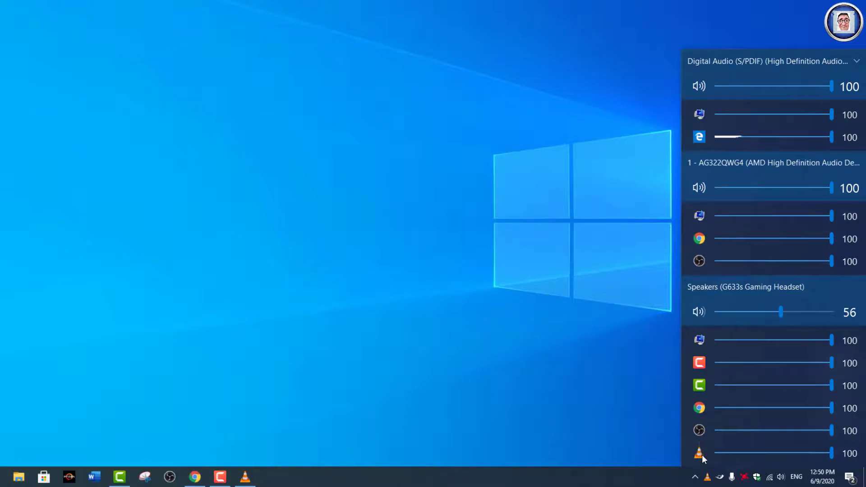
mouse_move(699, 453)
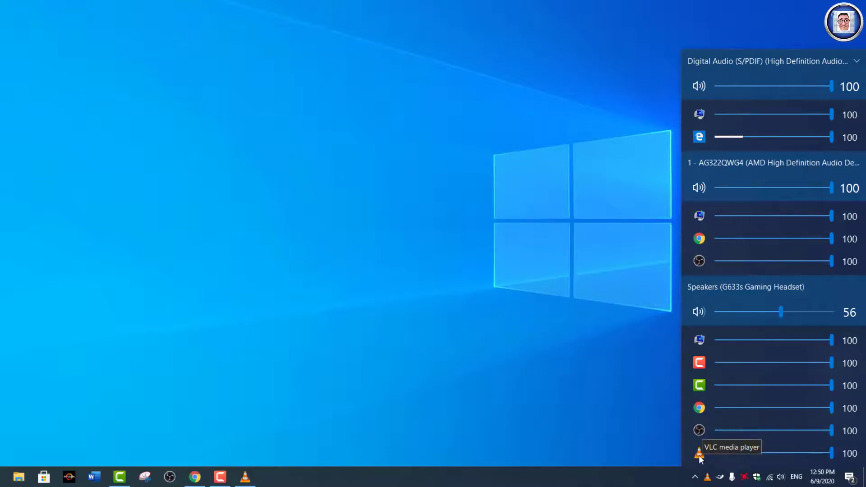
mouse_move(245, 477)
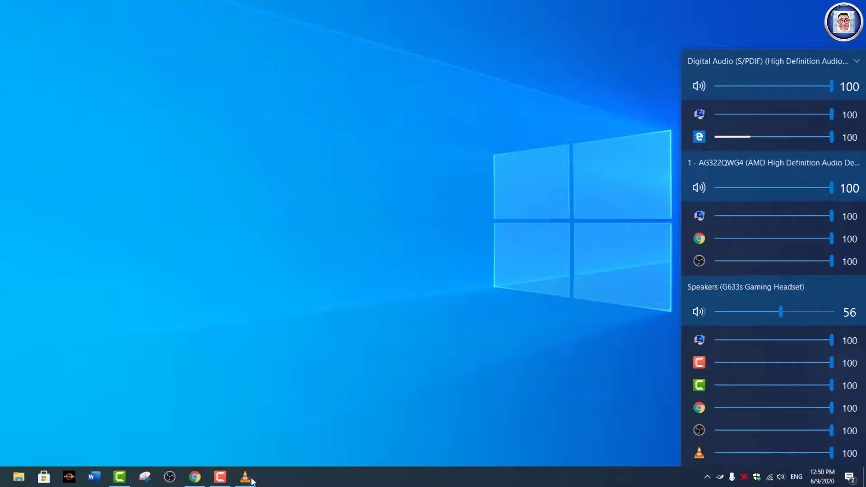
click(528, 113)
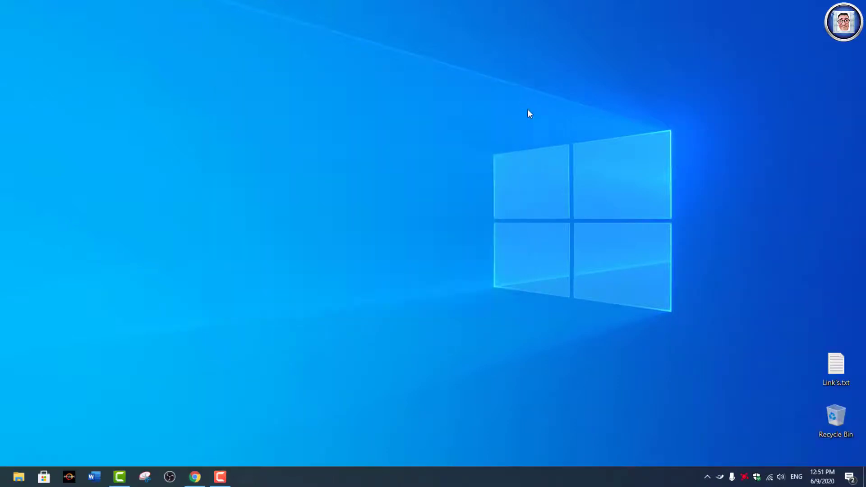
Vary Chrome's volume on the G633s headset (43, 45, 41, 35, 47, 20) and restore it to 100
click(780, 476)
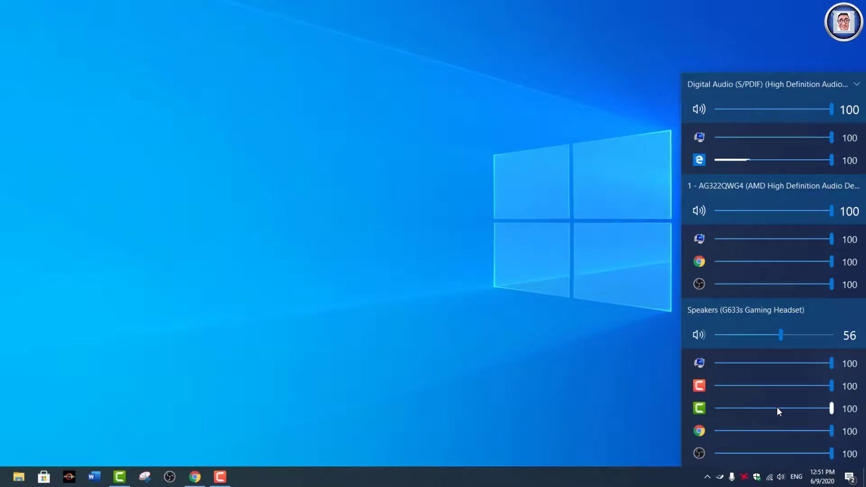
mouse_move(729, 415)
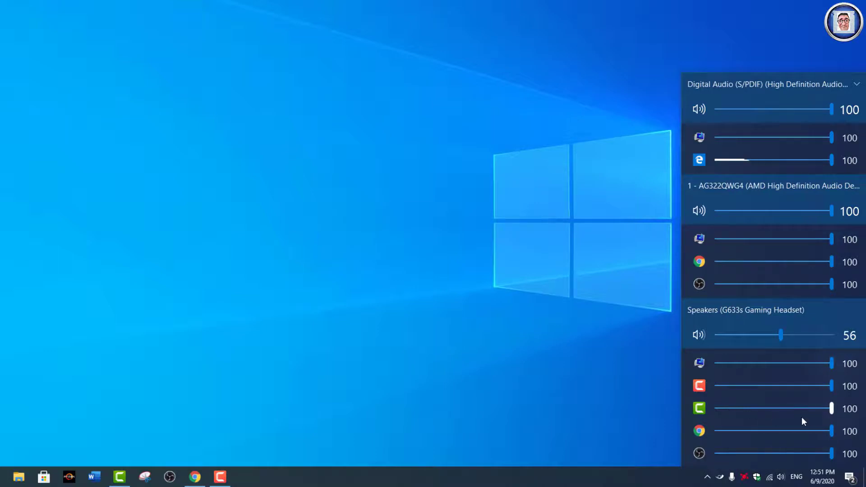
mouse_move(700, 432)
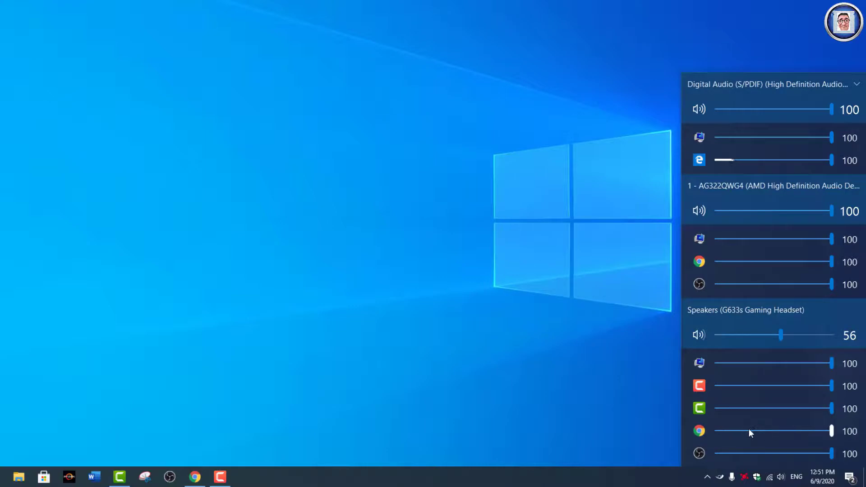
drag(831, 431, 764, 431)
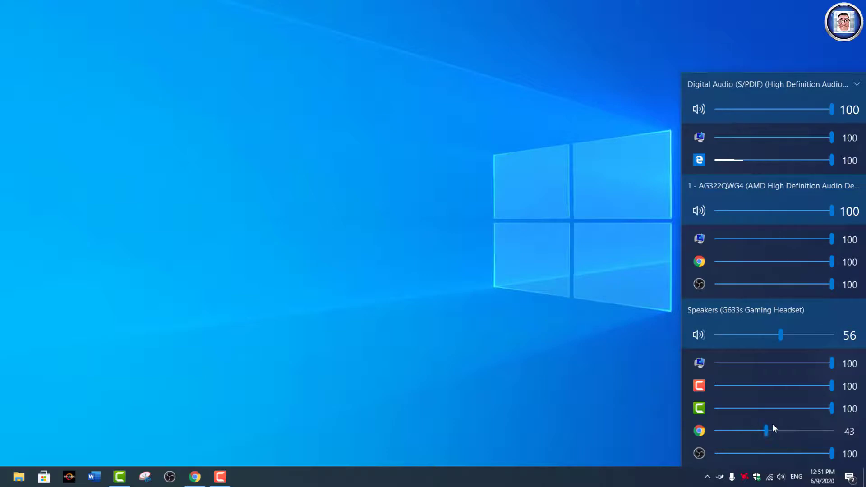
drag(766, 431, 768, 431)
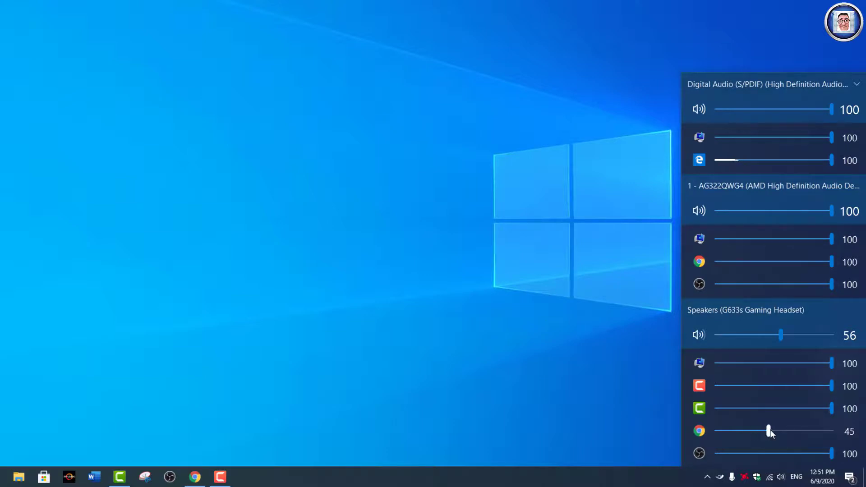
drag(768, 431, 775, 431)
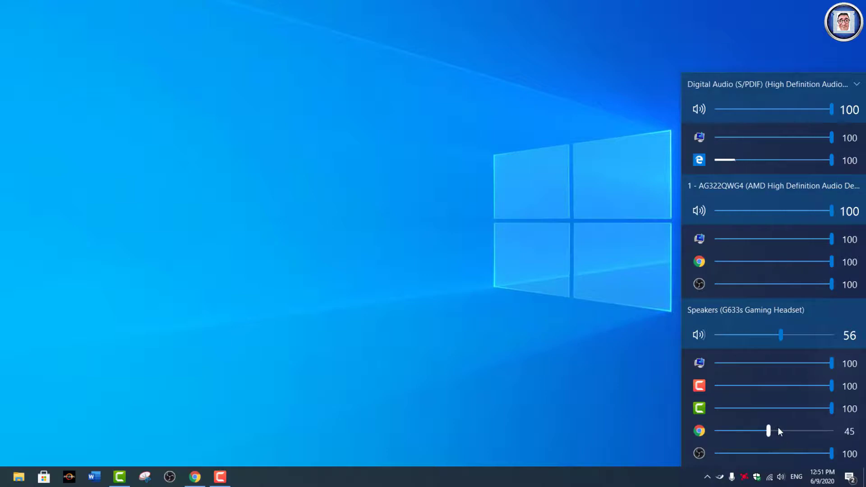
drag(769, 431, 764, 432)
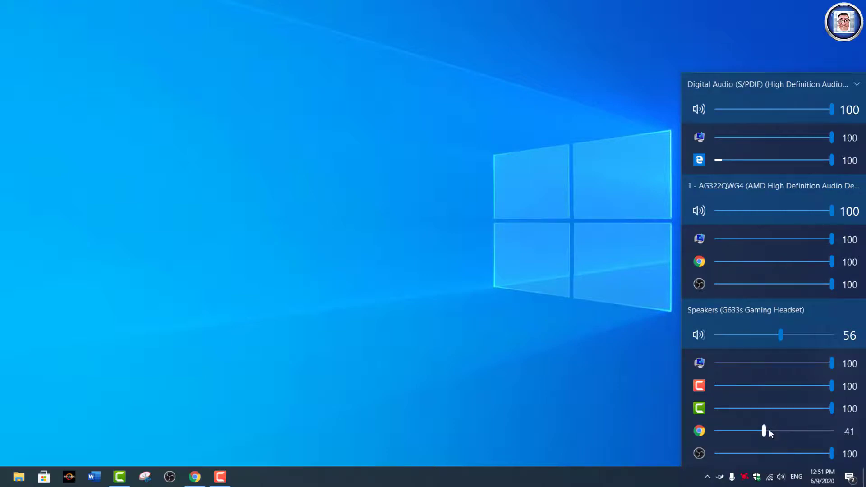
drag(764, 432, 757, 432)
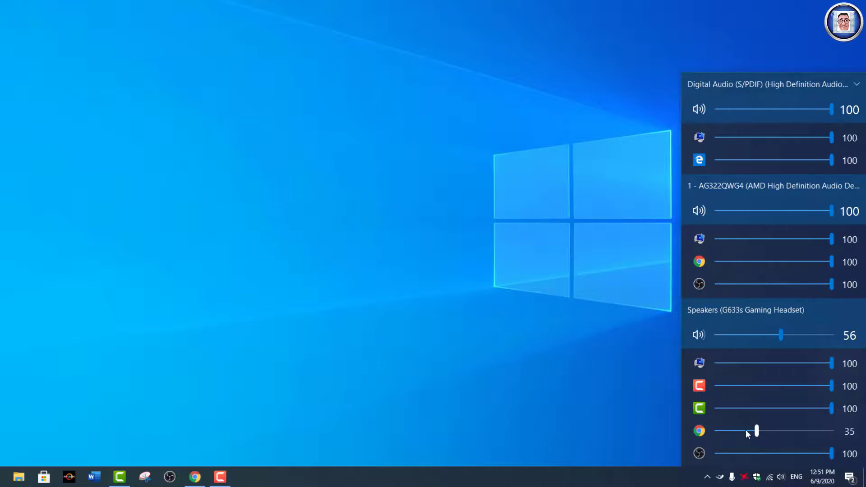
drag(757, 431, 772, 431)
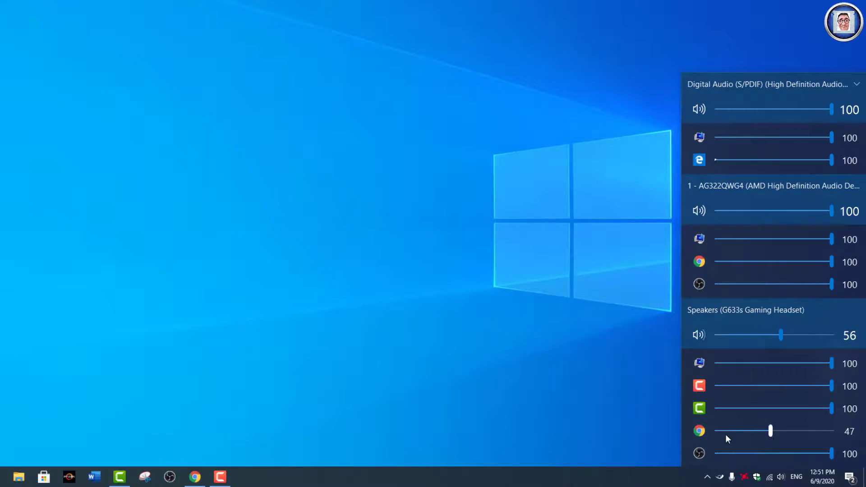
drag(770, 431, 740, 431)
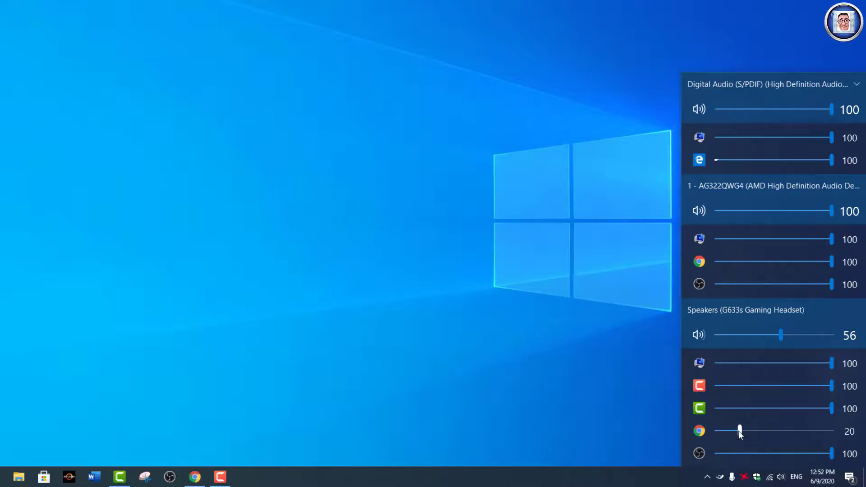
drag(740, 431, 831, 431)
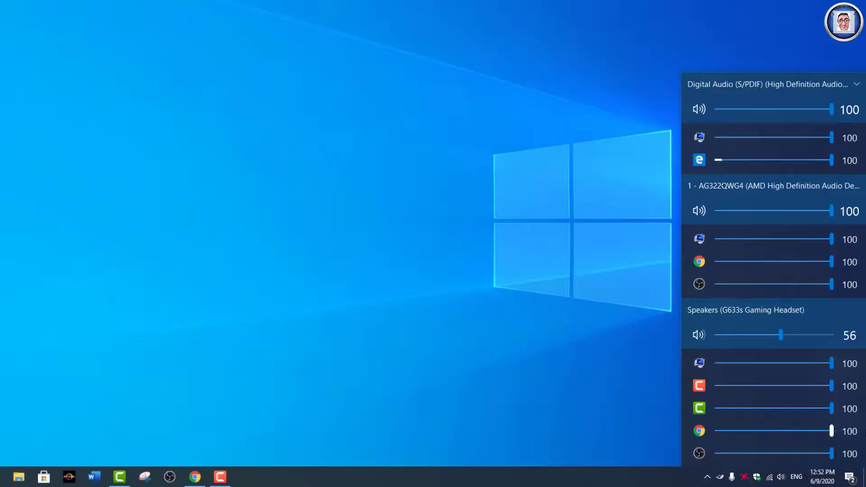
drag(831, 432, 741, 431)
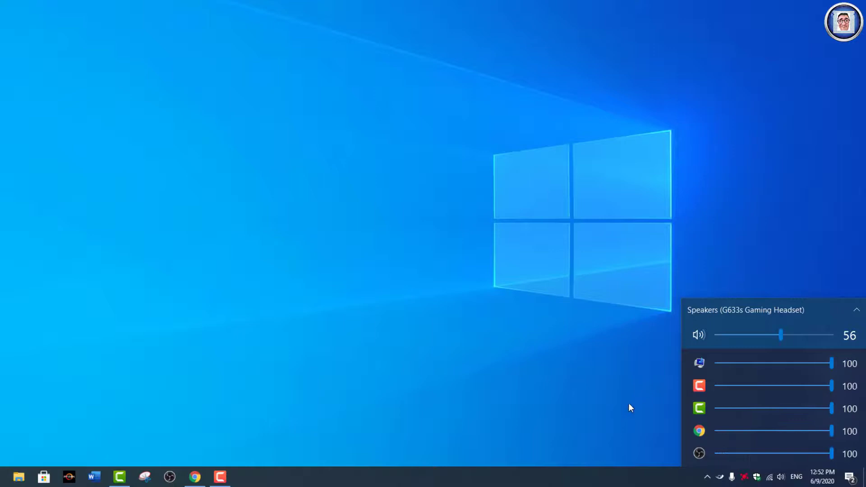
Review the classic Windows Volume Mixer for the G633s headset, then close it
click(632, 407)
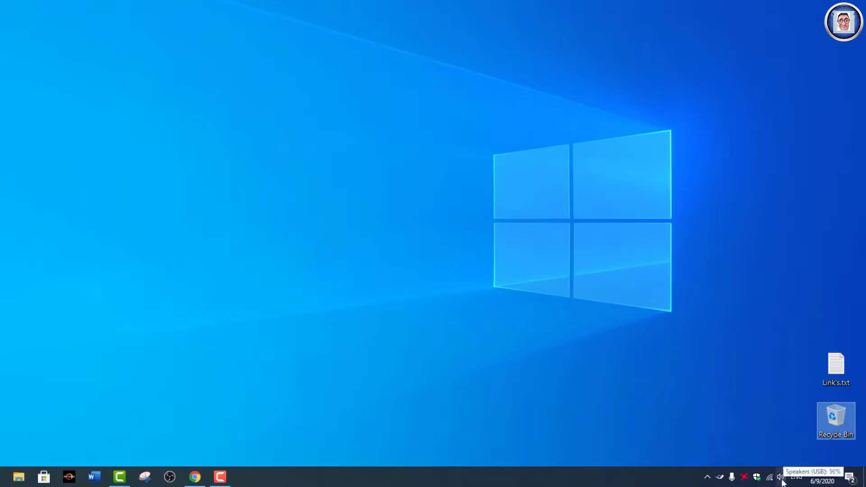
click(780, 476)
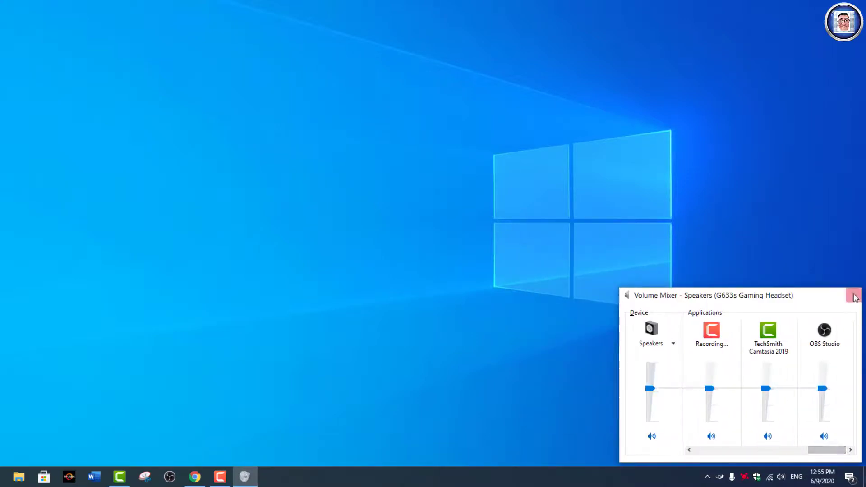
click(853, 295)
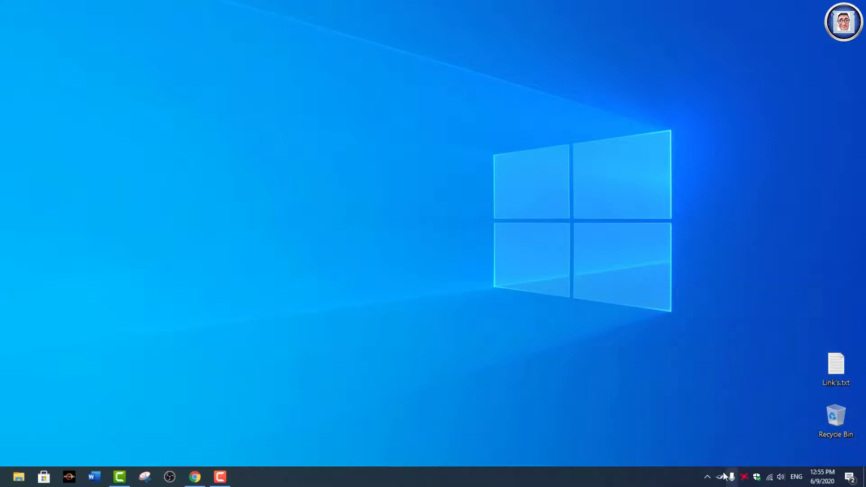
Bring up the flyout and hide the per-app sliders under the G633s headset
right_click(781, 476)
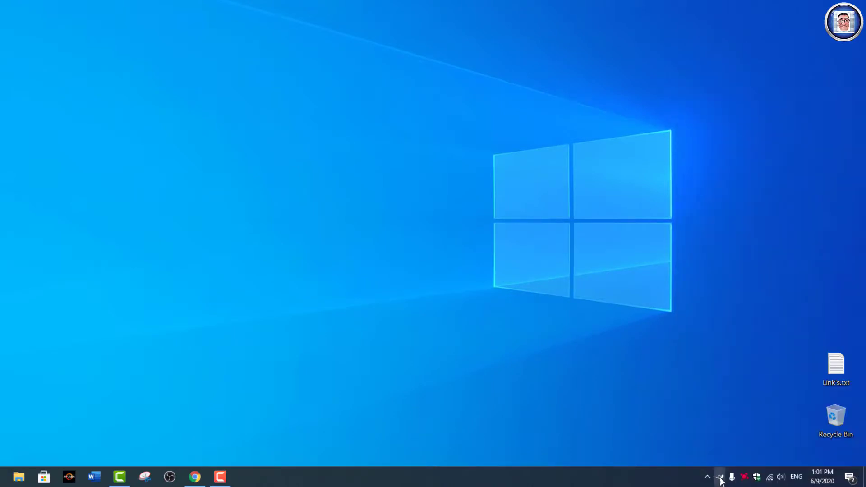
click(720, 477)
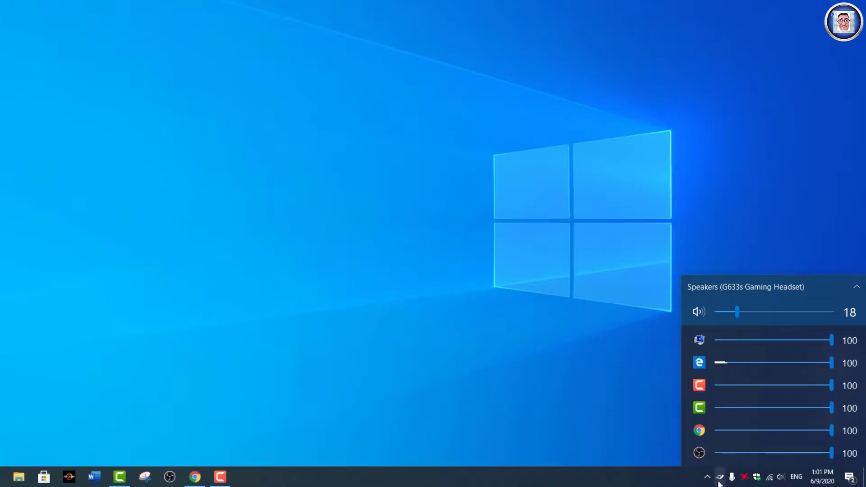
drag(719, 363, 830, 363)
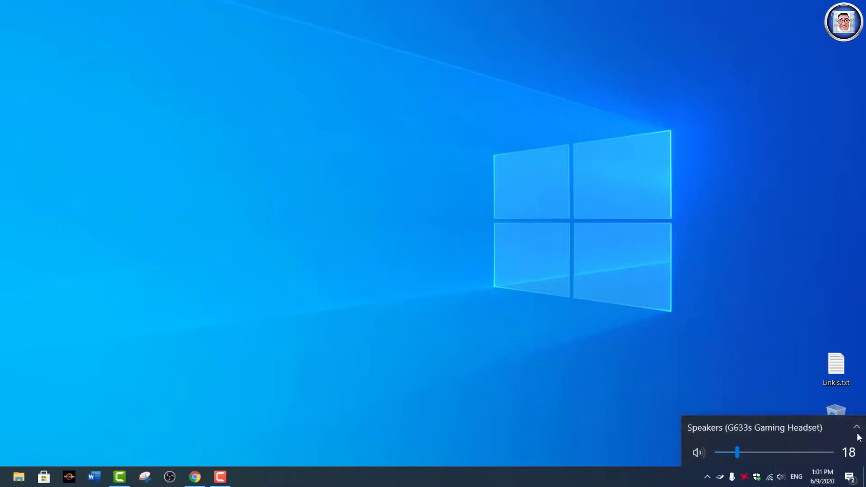
Choose 1 - AG322QWG4 as the default playback device instead of the headset
click(856, 426)
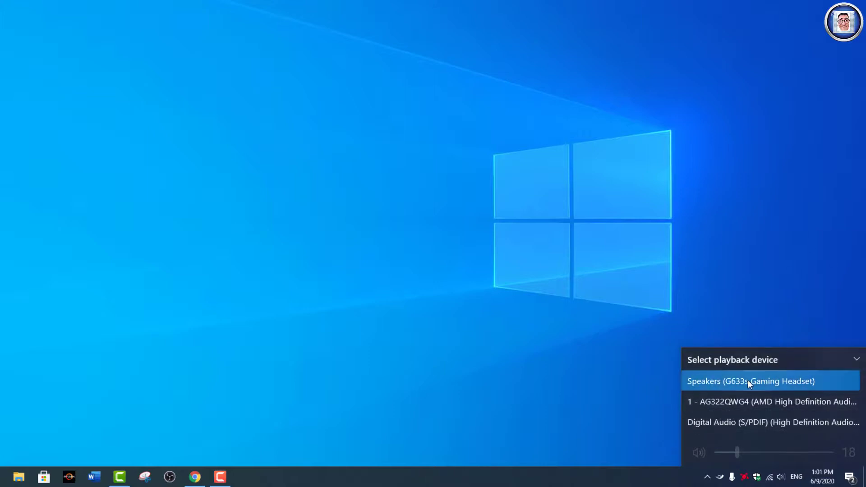
click(749, 380)
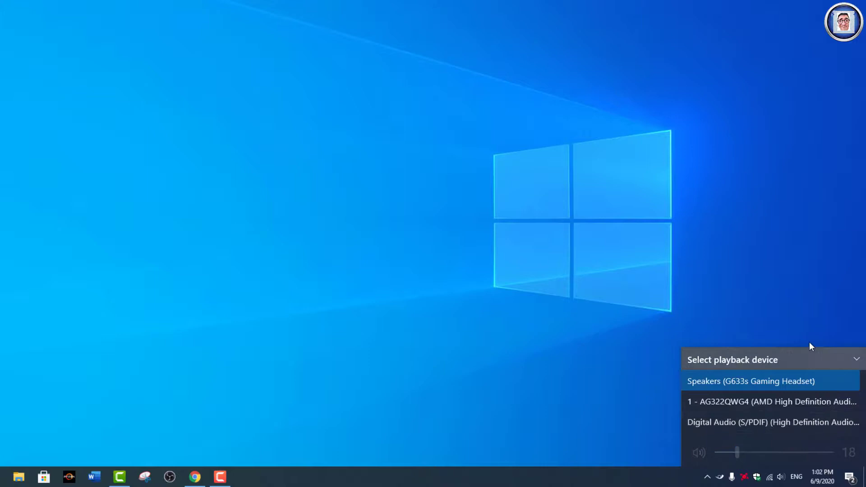
click(772, 401)
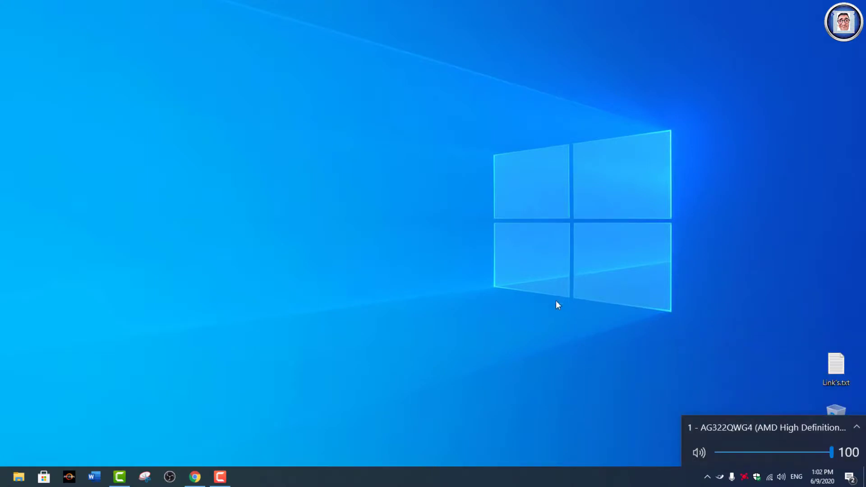
mouse_move(646, 410)
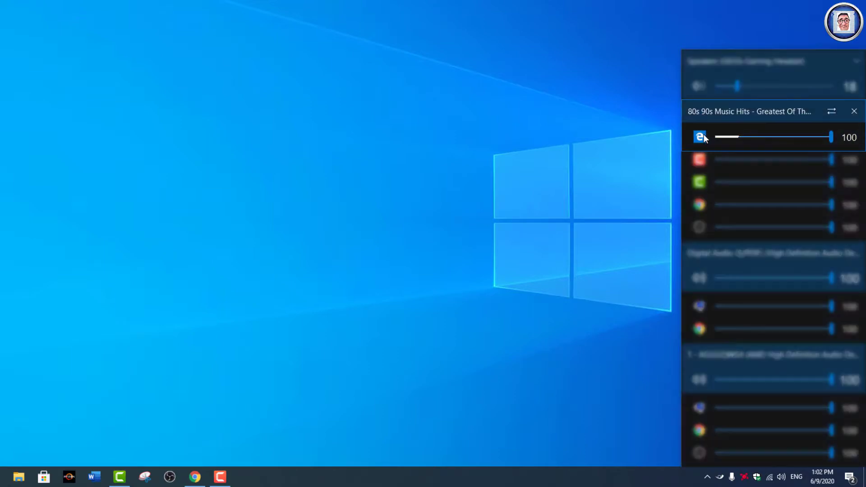
List the output devices the Edge music stream can be routed to, then dismiss
click(699, 137)
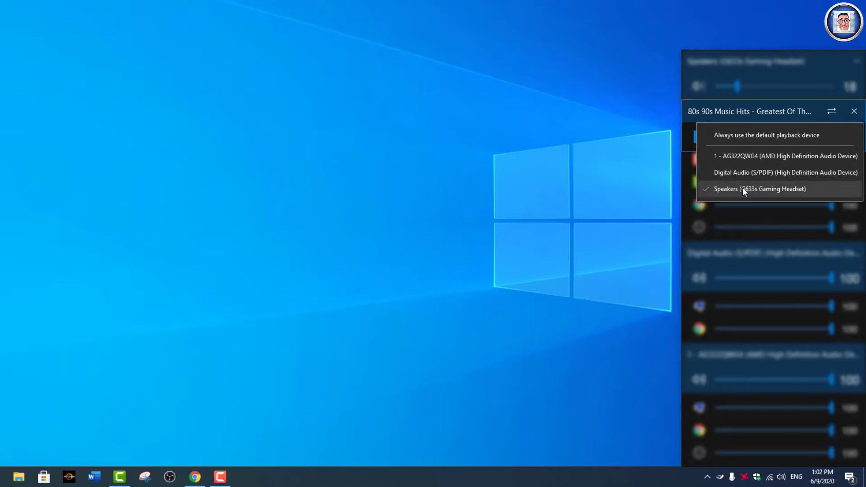
mouse_move(775, 140)
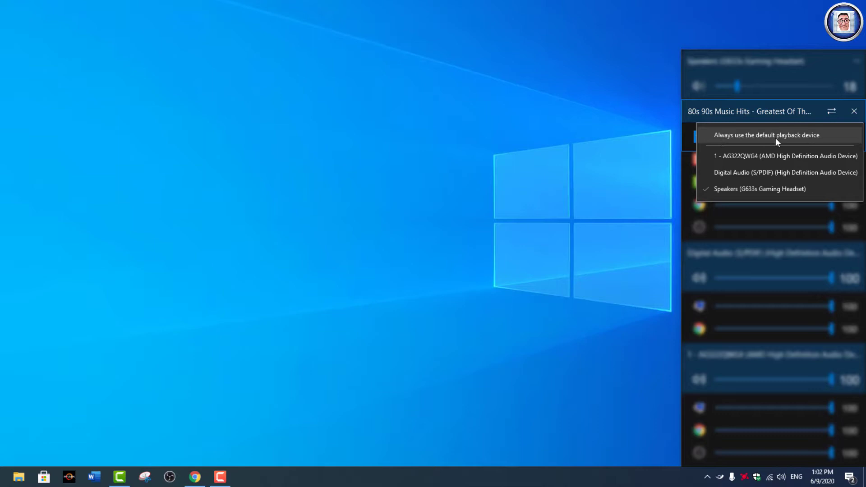
mouse_move(838, 139)
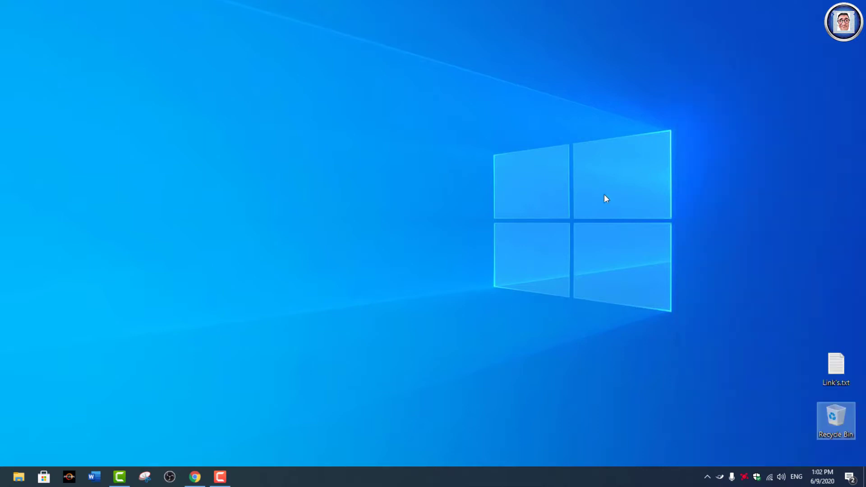
click(781, 476)
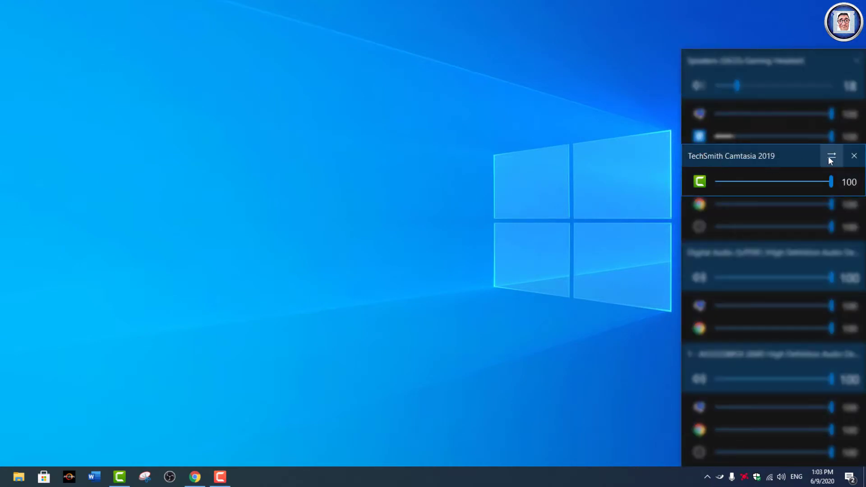
Show Camtasia's output-device routing choices in the flyout
click(831, 156)
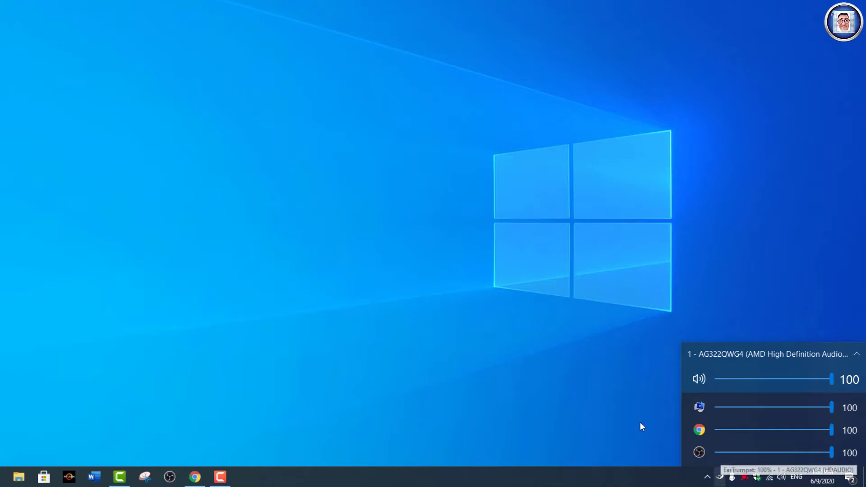
mouse_move(298, 149)
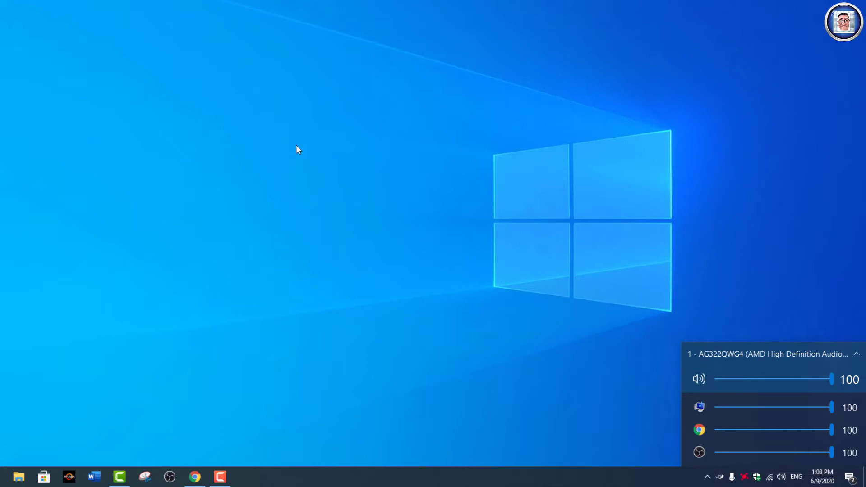